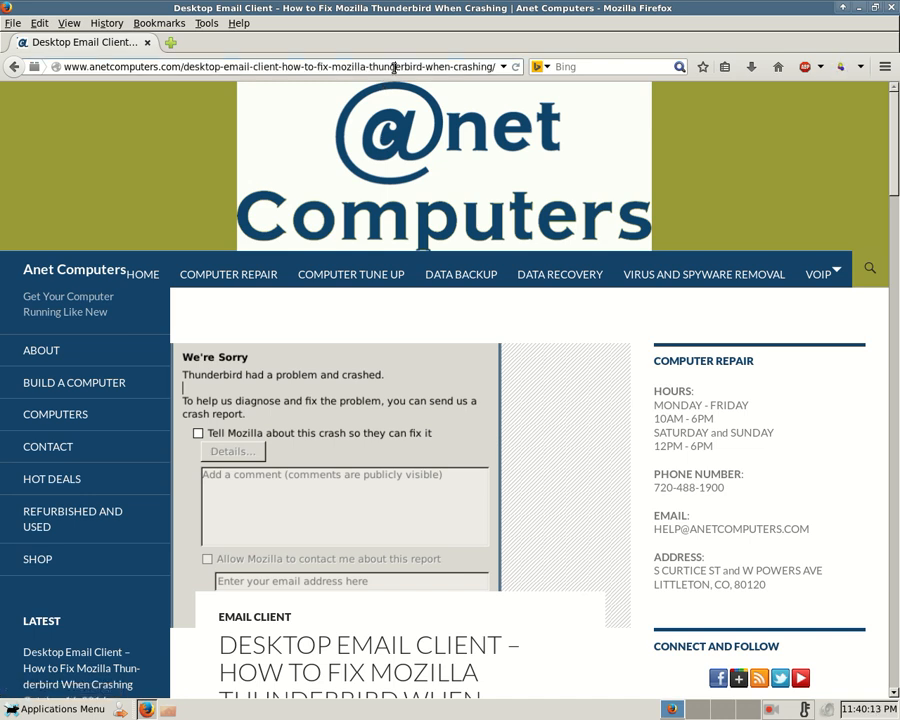
Step: Read the Anet Computers Thunderbird crash article down to its closing paragraph on restoring the profile
left_click(280, 66)
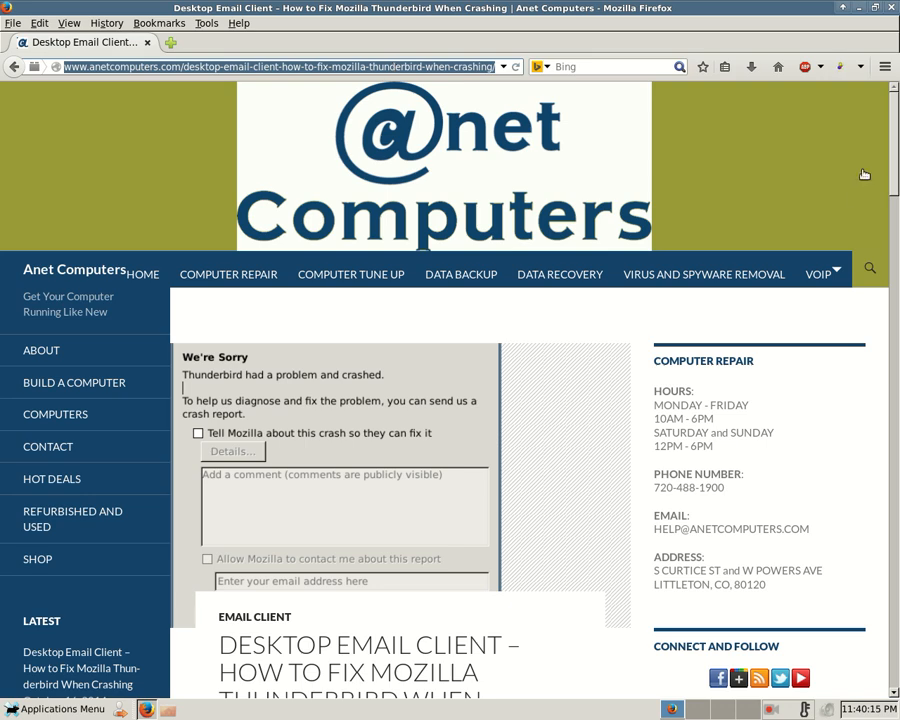
scroll("down", 3)
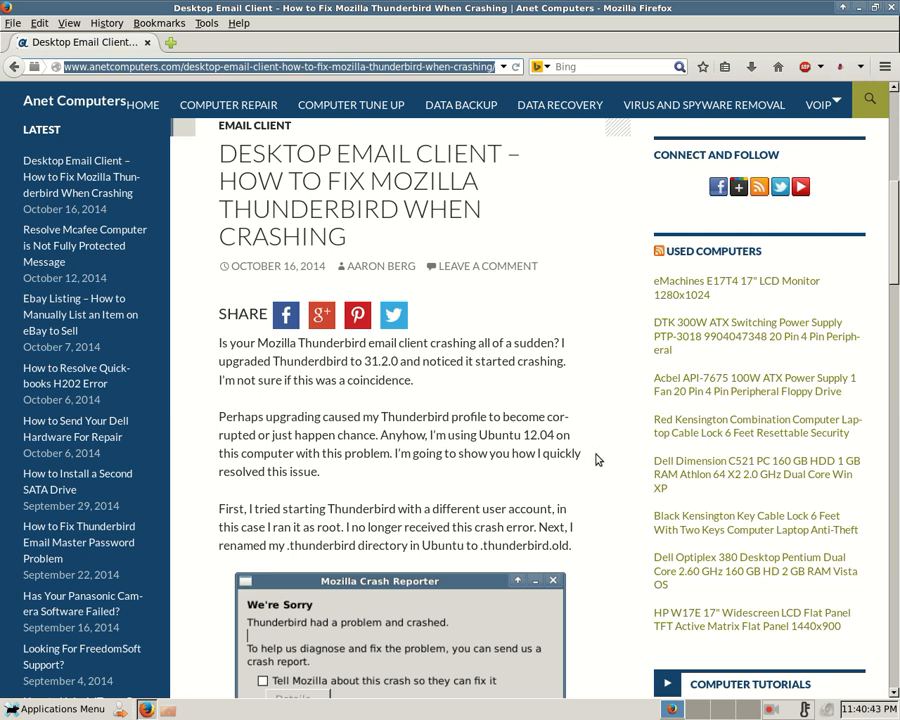
scroll("down", 3)
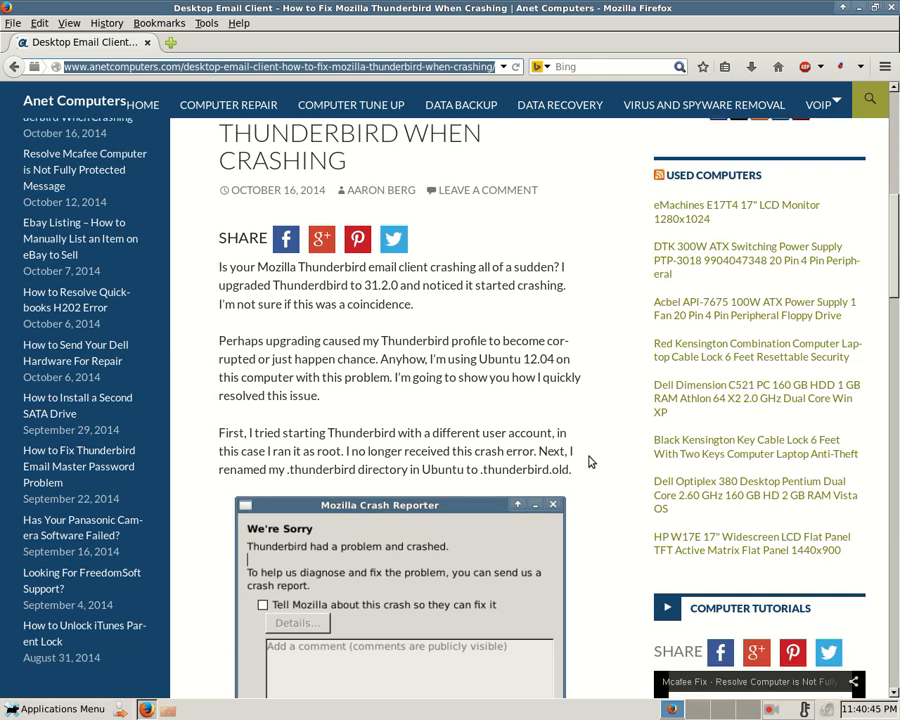
scroll("down", 3)
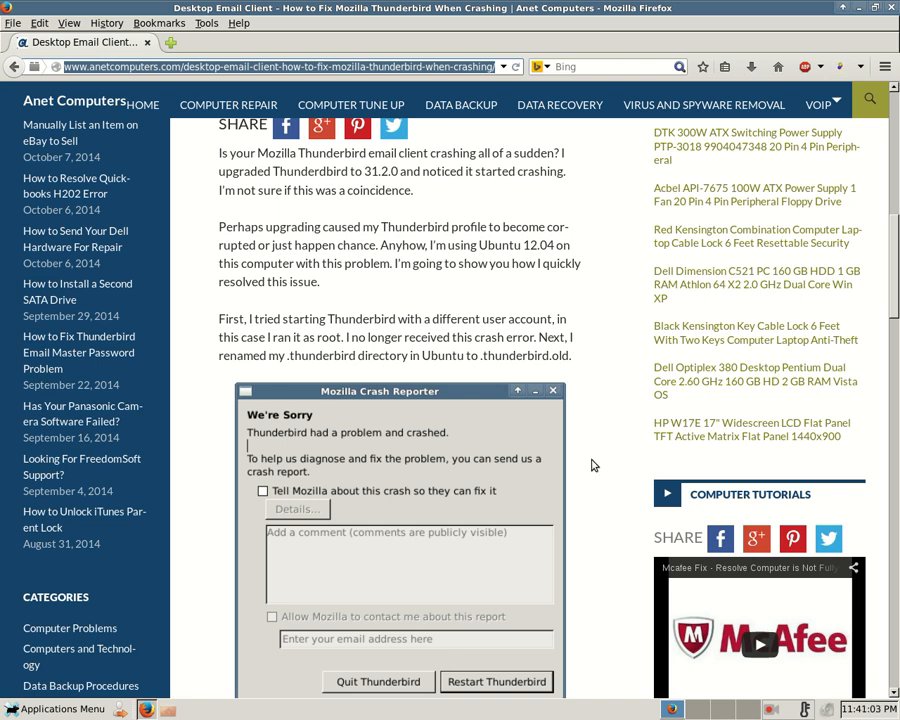
scroll("down", 3)
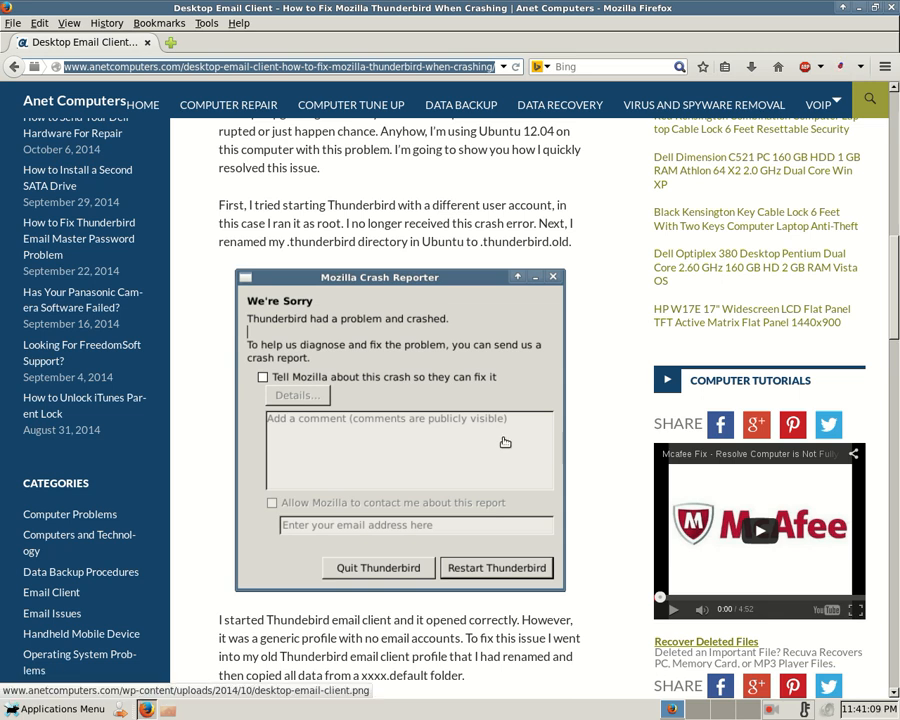
mouse_move(561, 452)
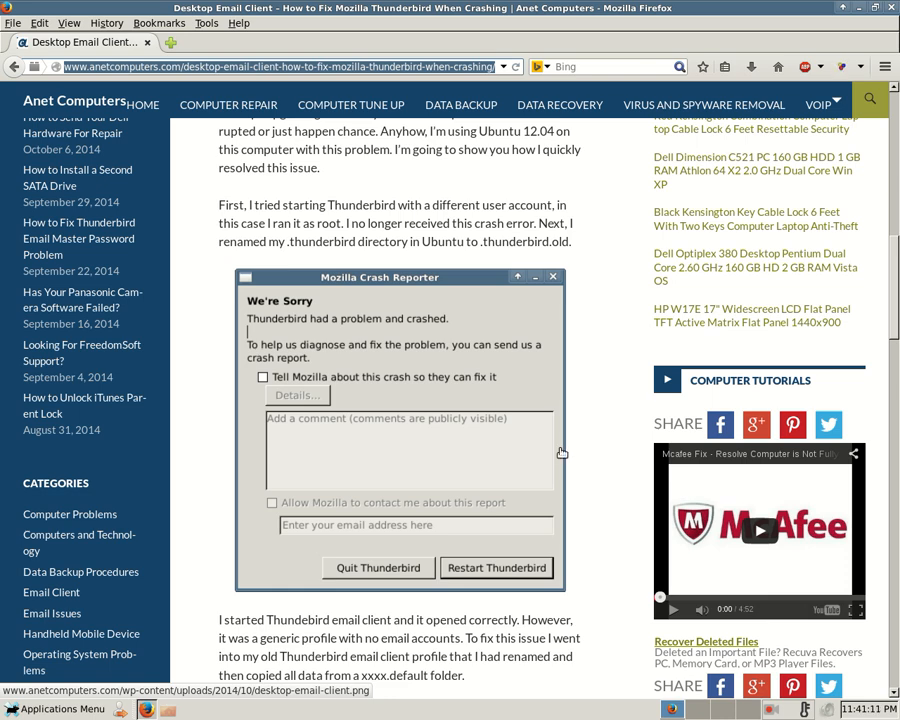
scroll("down", 3)
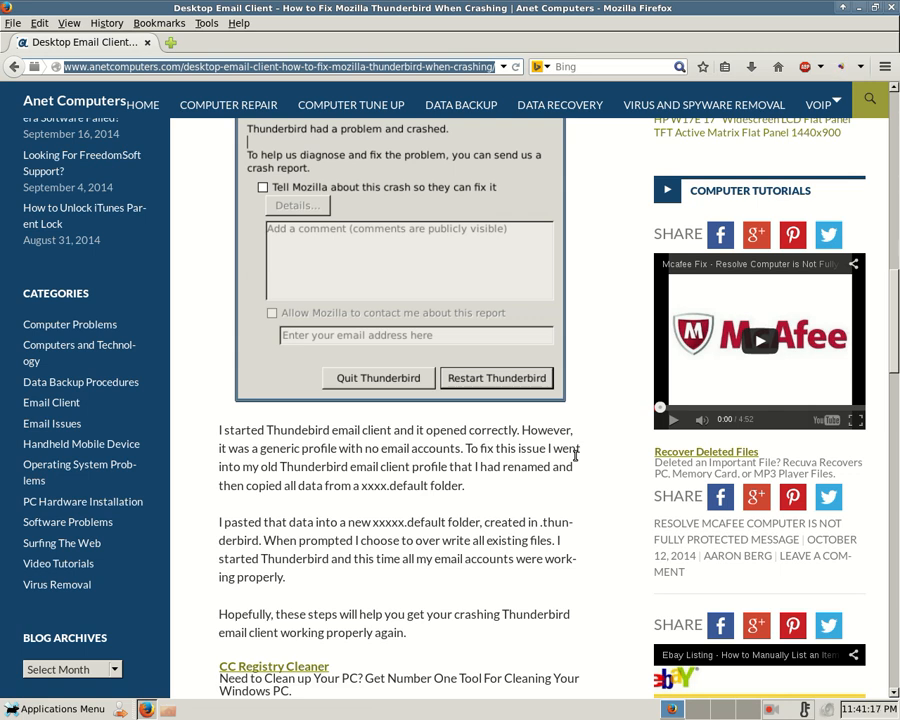
mouse_move(617, 503)
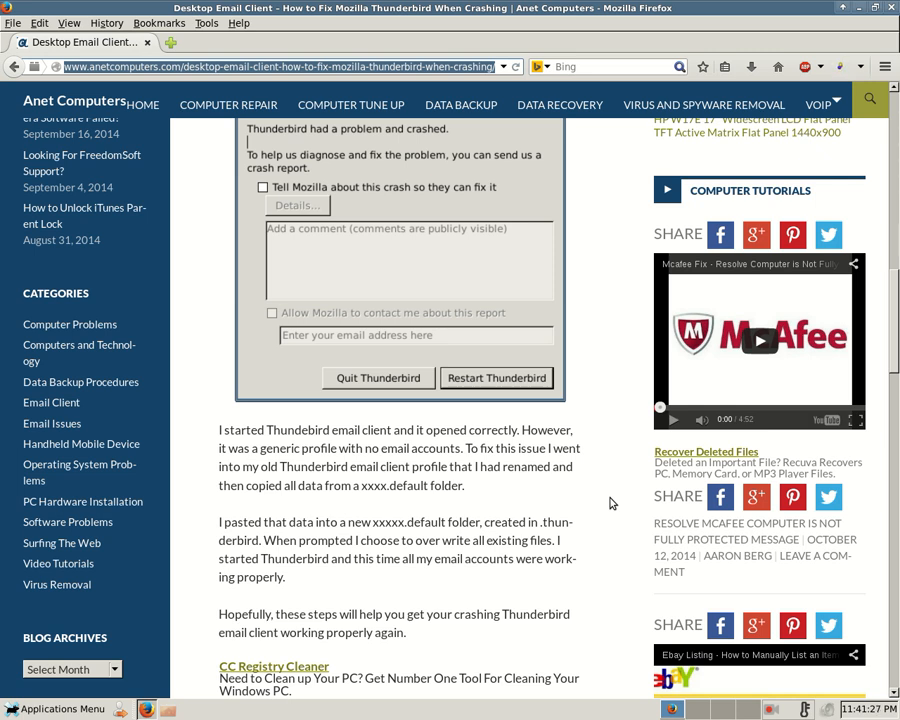
scroll("down", 3)
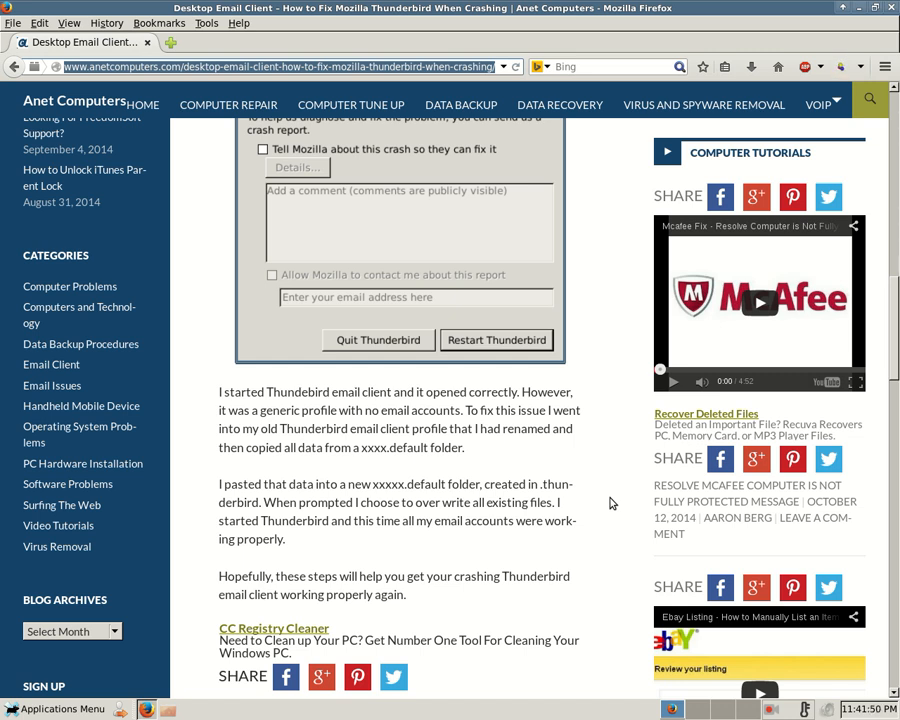
mouse_move(368, 636)
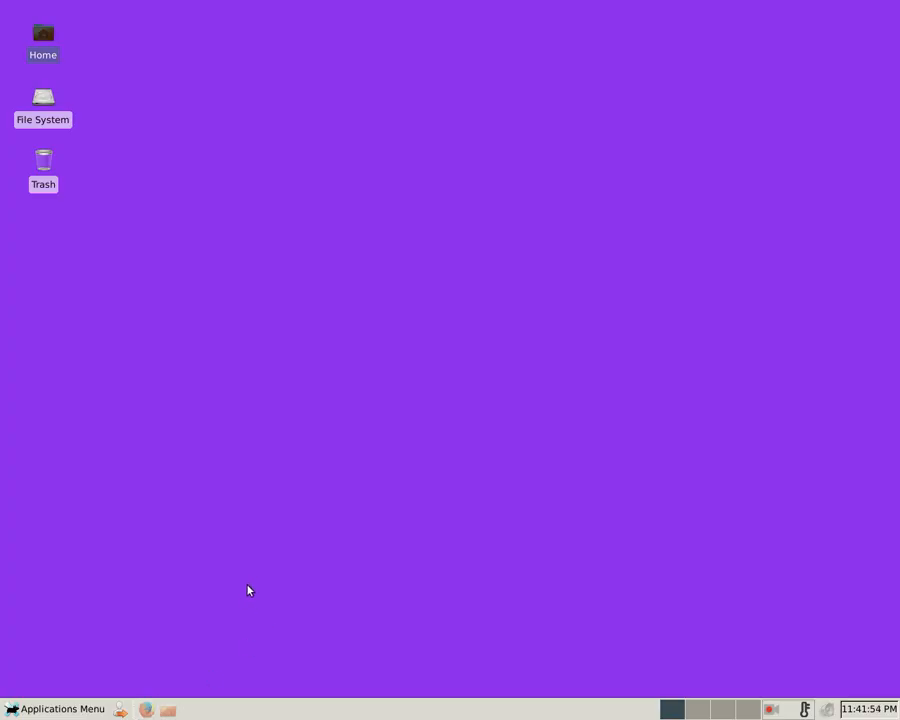
Step: Bring back the crash-fix article in Firefox, then launch Thunderbird so the crash reporter appears
left_click(54, 708)
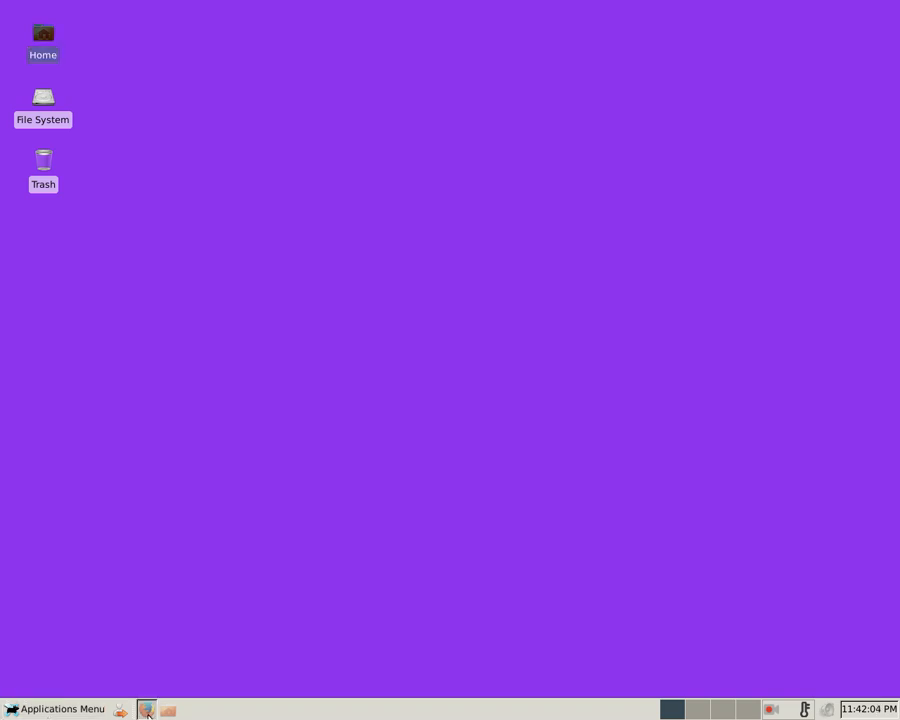
left_click(146, 709)
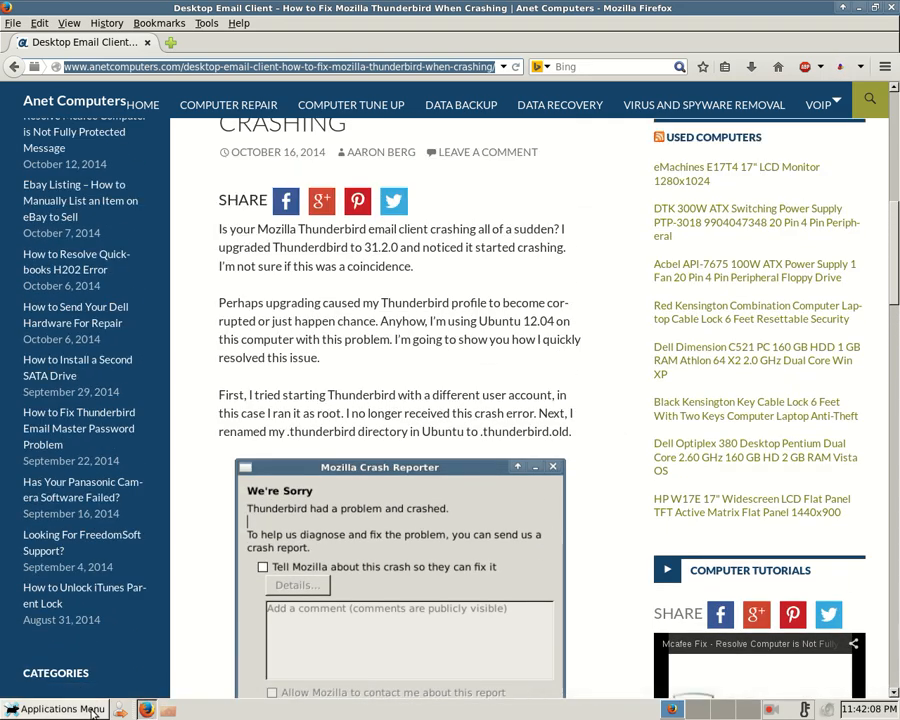
left_click(60, 708)
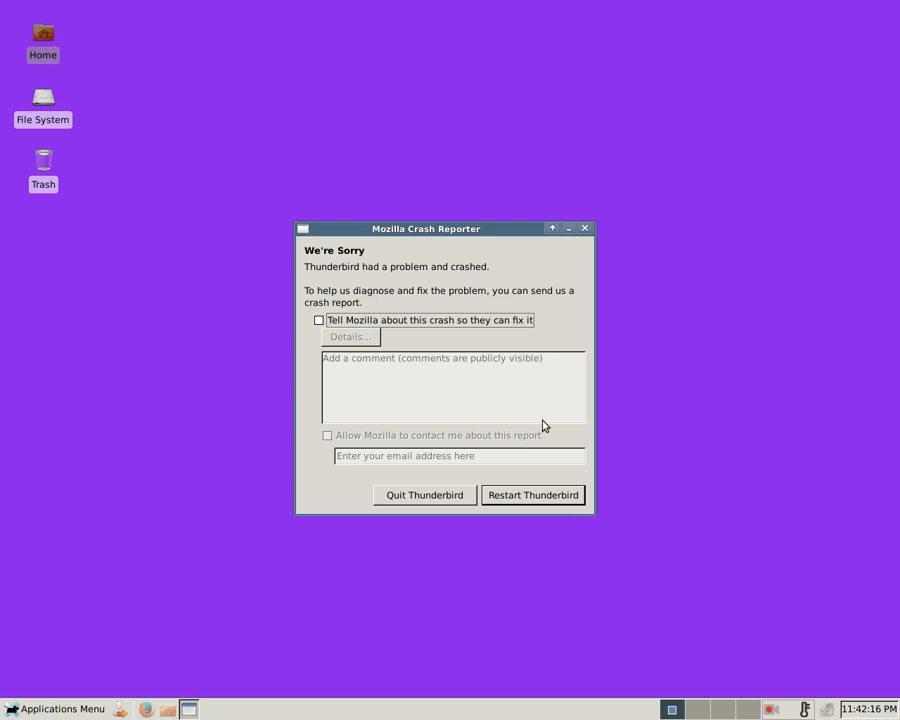
mouse_move(507, 341)
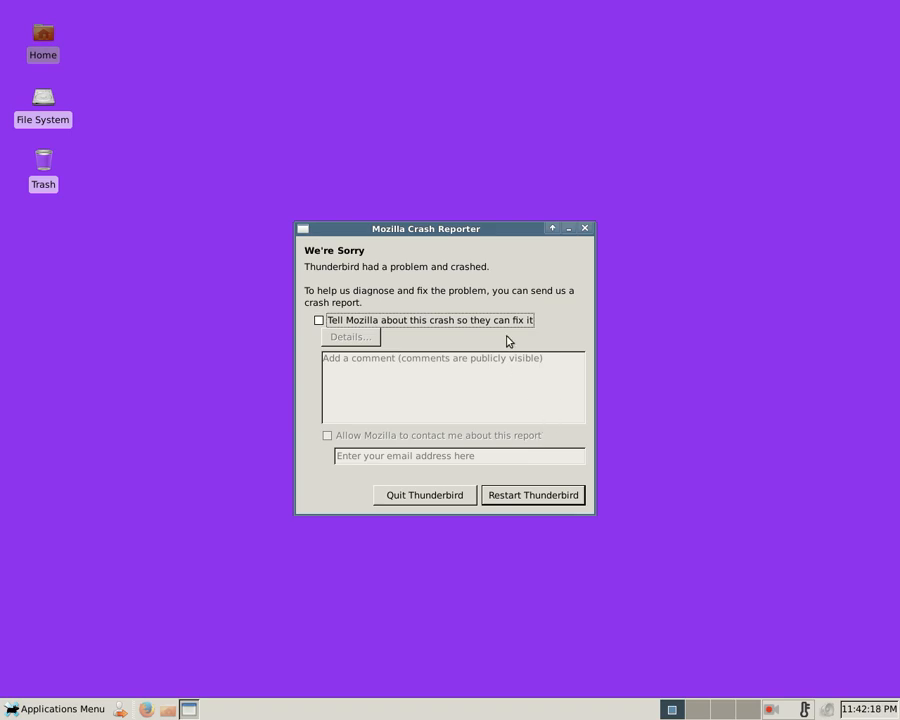
mouse_move(492, 356)
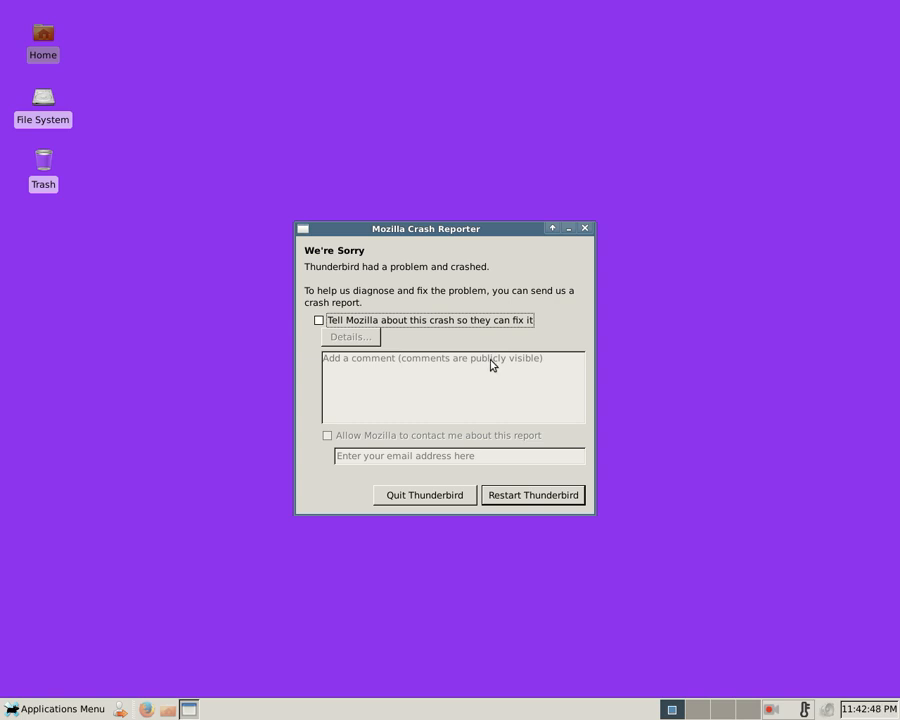
mouse_move(375, 285)
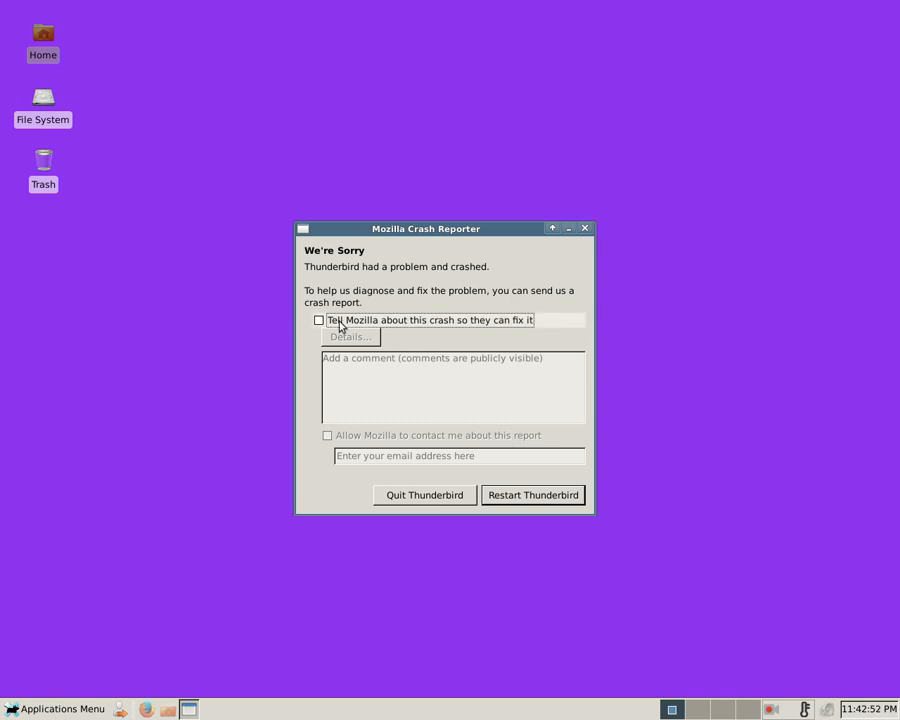
mouse_move(533, 495)
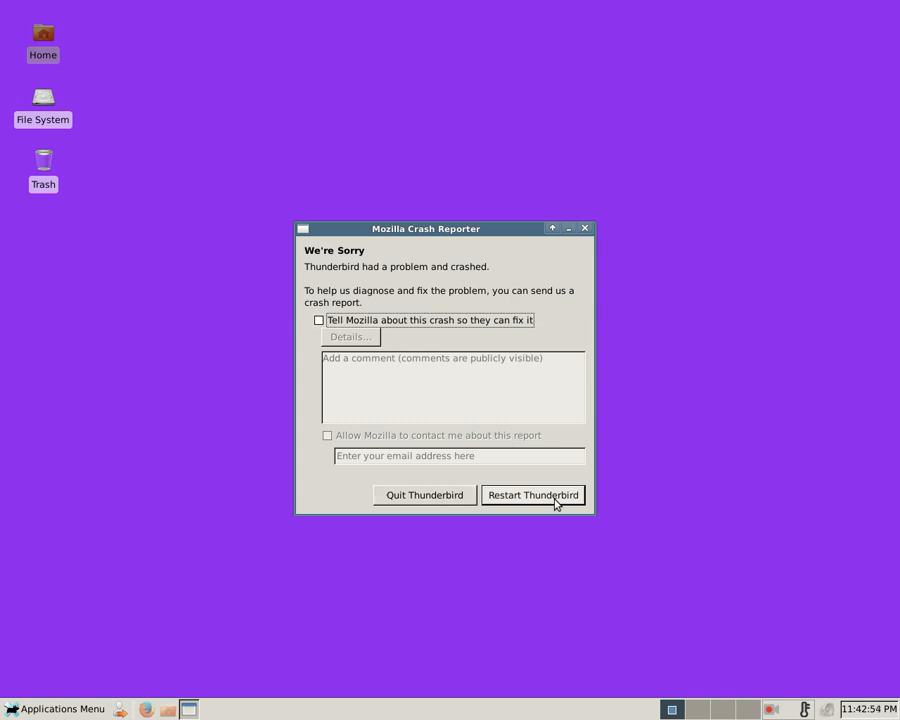
Step: Quit the crashed Thunderbird with 'Tell Mozilla about this crash' left unchecked
left_click(423, 495)
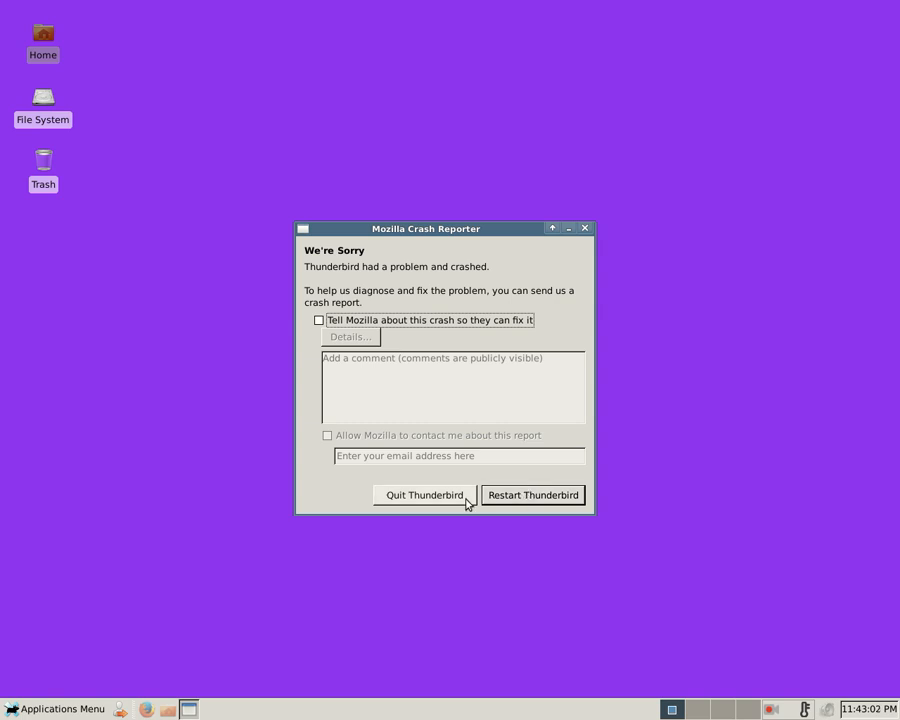
left_click(422, 495)
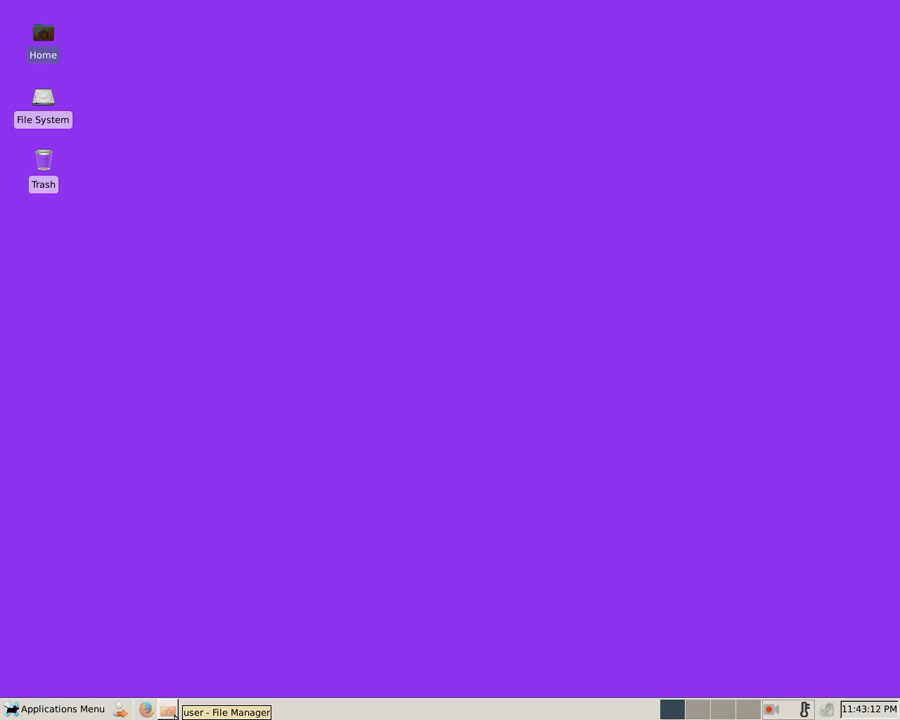
Step: Open a Terminal Emulator, enter 'thunderbird &', then close the terminal
left_click(57, 708)
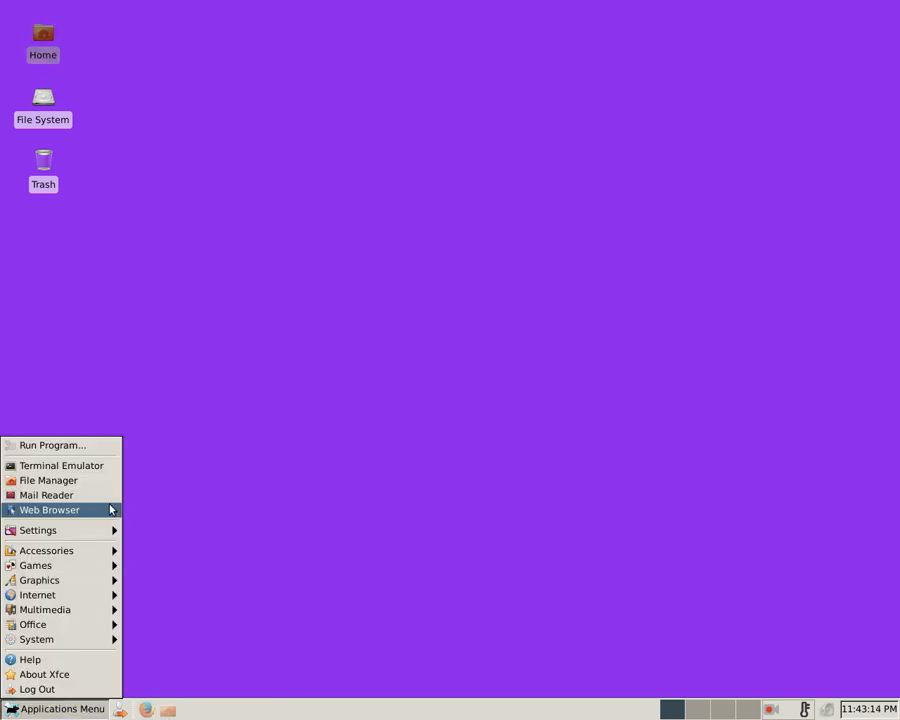
left_click(61, 465)
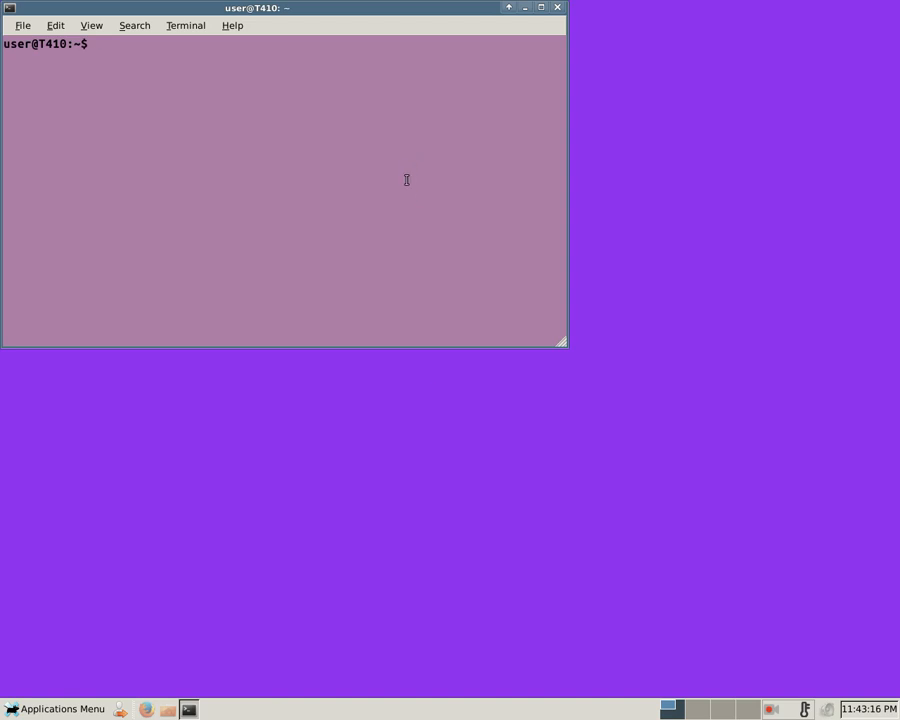
mouse_move(372, 138)
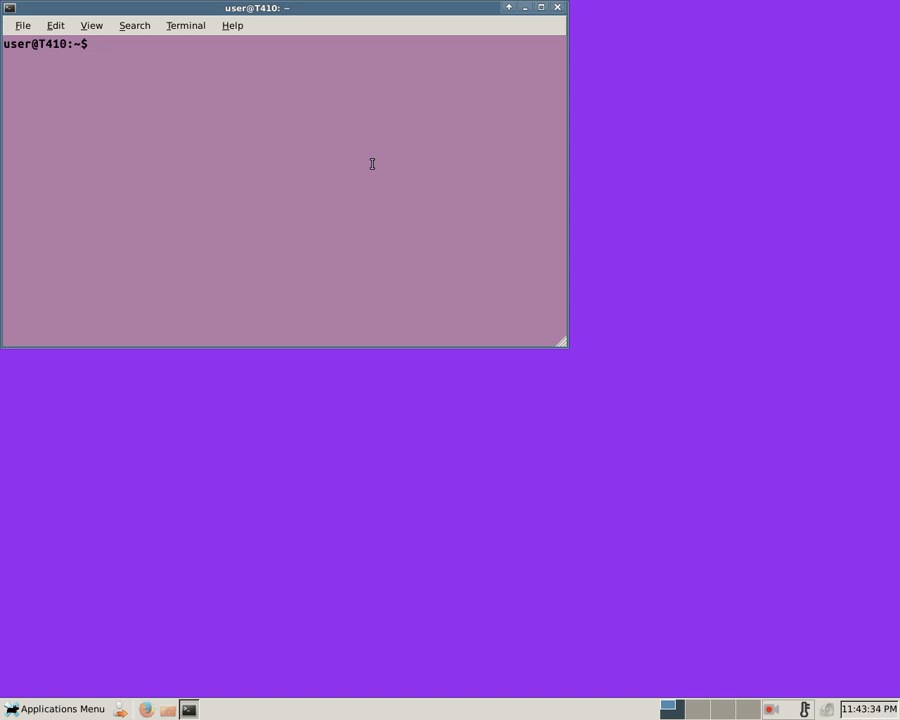
type("thun")
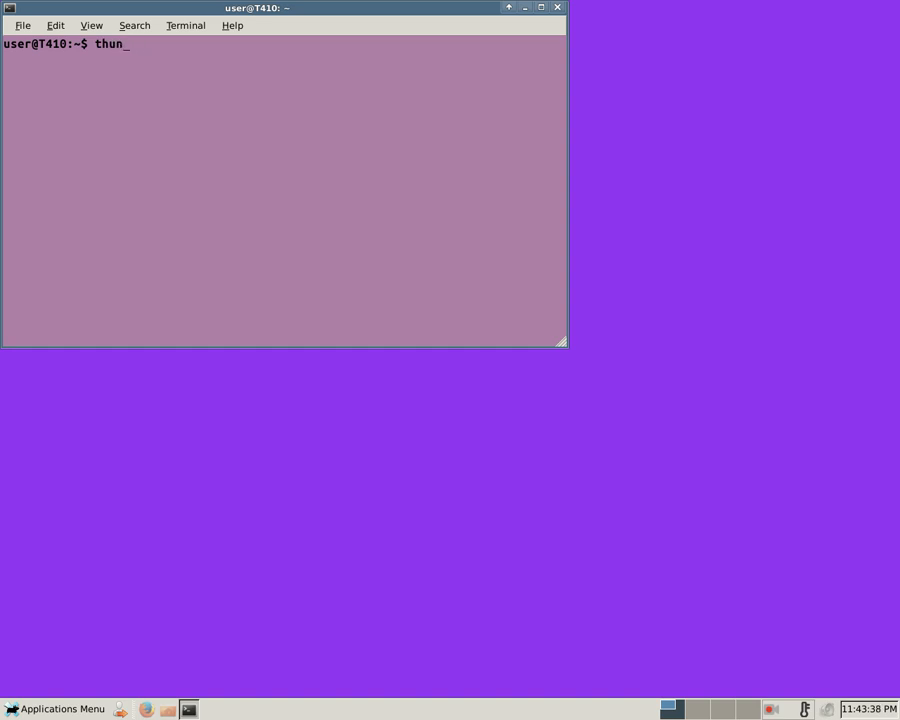
type("der")
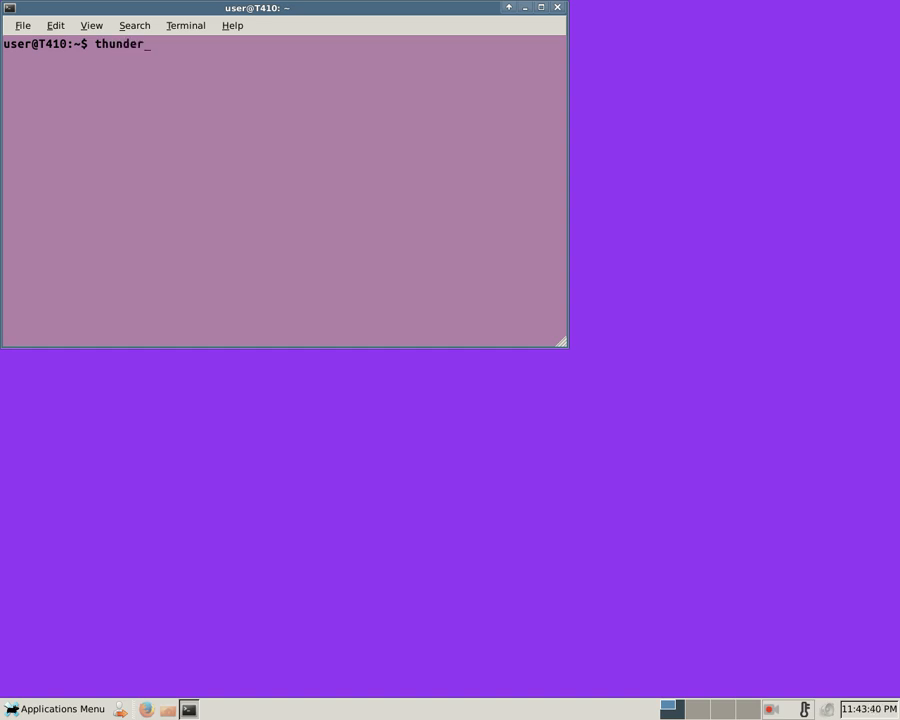
type("bird &")
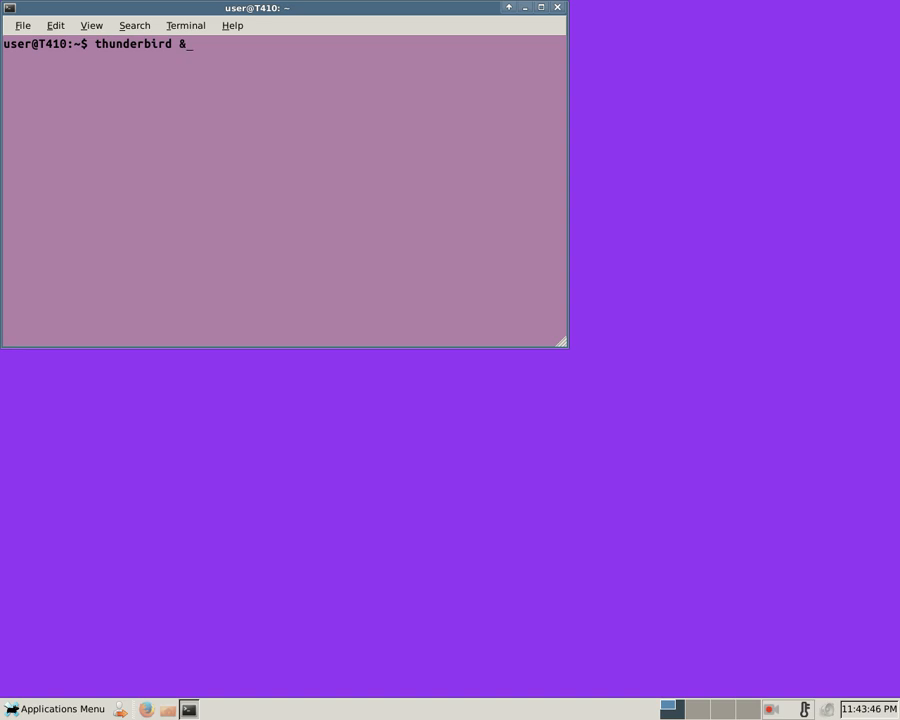
mouse_move(411, 75)
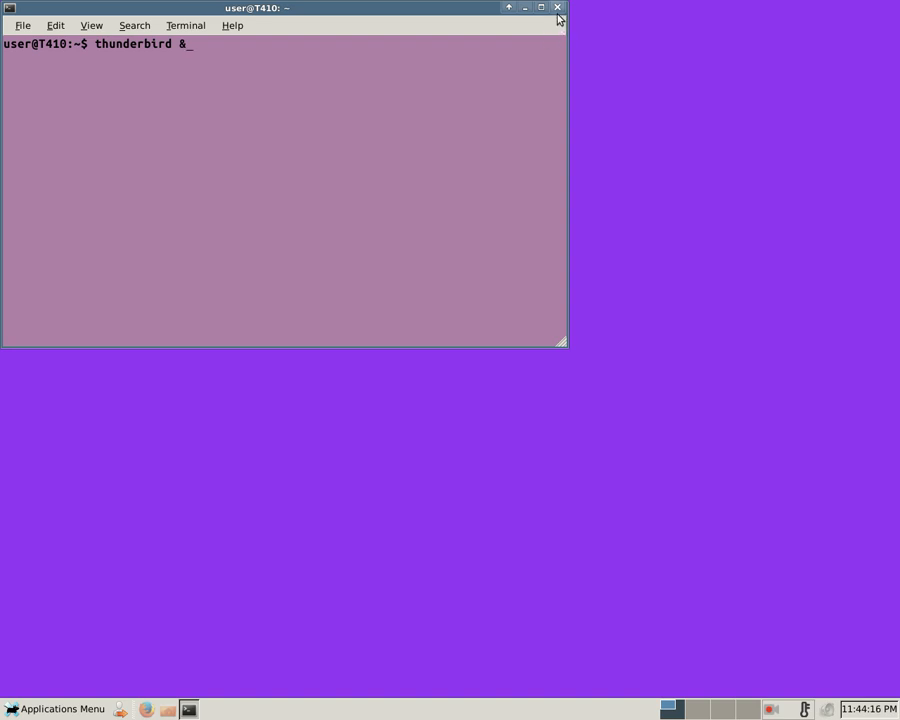
left_click(557, 8)
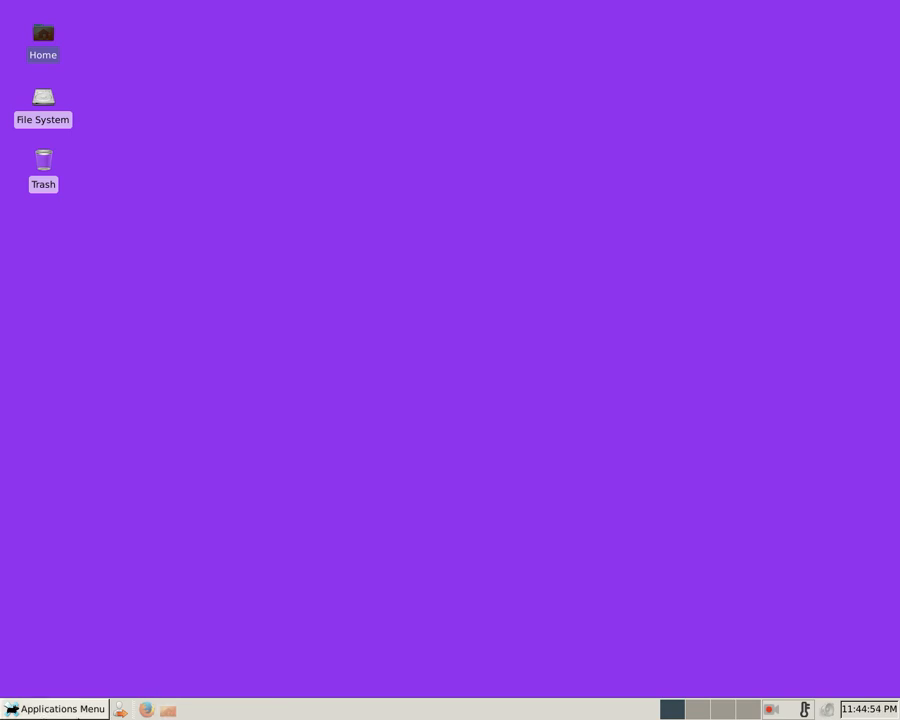
Step: Open /home/user in Thunar and select the hidden .thunderbird profile folder
double_click(43, 35)
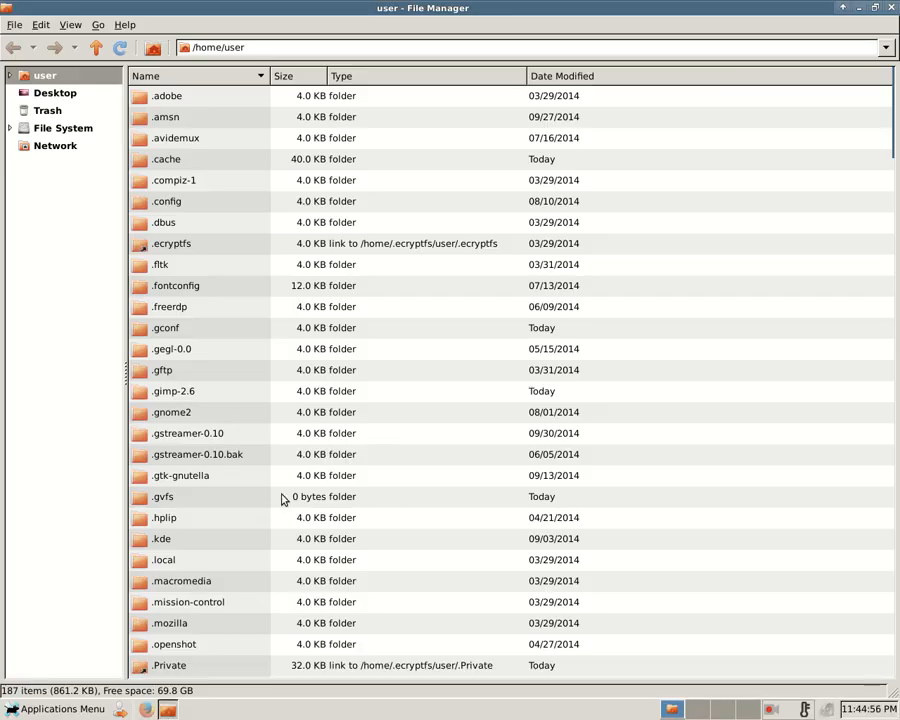
scroll("down", 3)
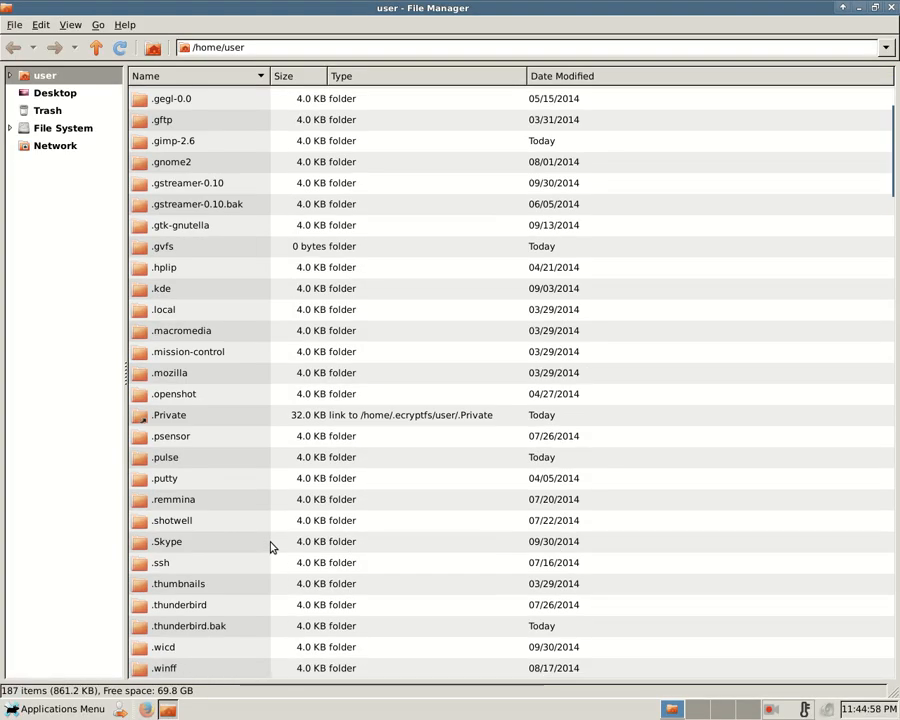
mouse_move(240, 645)
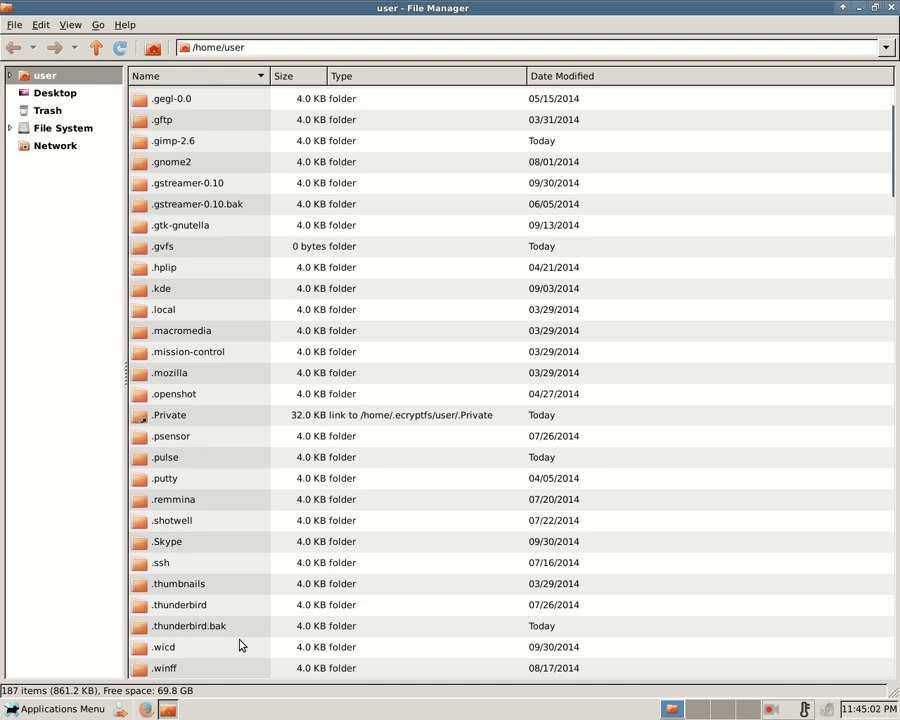
mouse_move(209, 620)
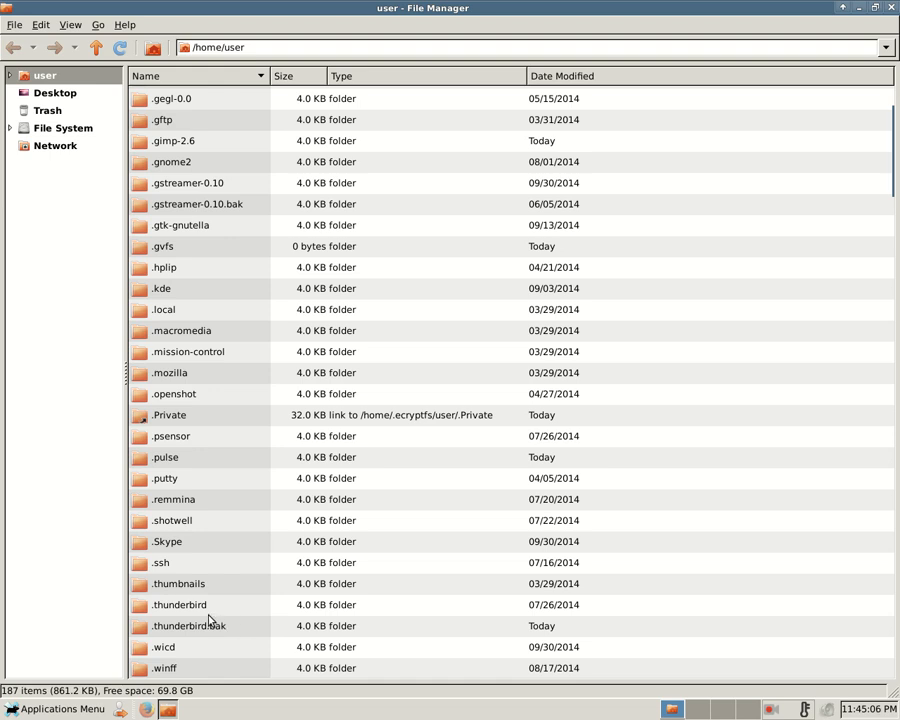
left_click(180, 604)
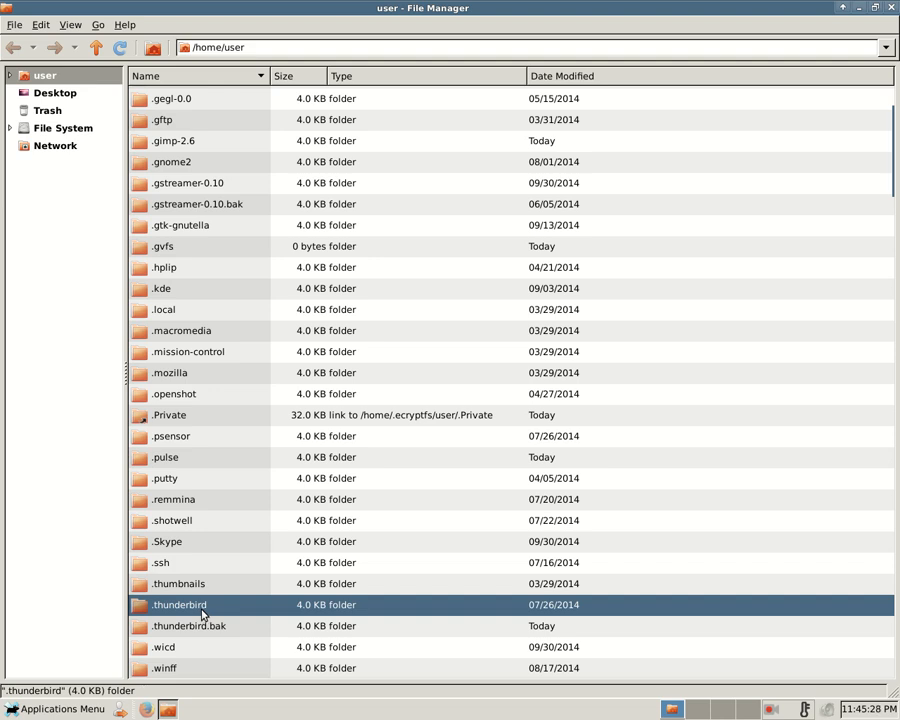
Step: Append '.old' to the .thunderbird folder name and confirm the rename
right_click(179, 604)
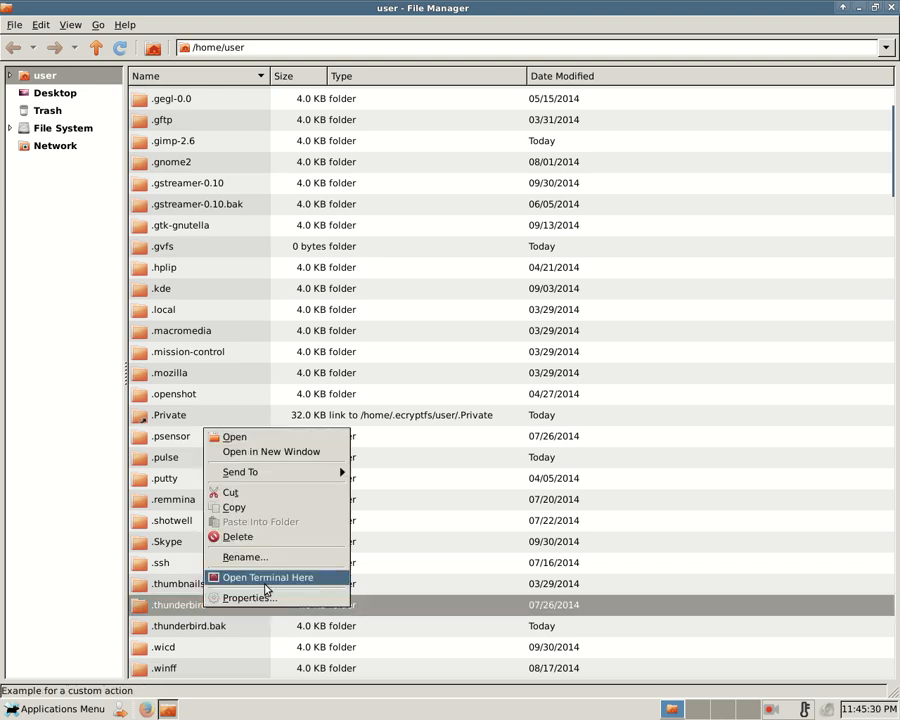
left_click(244, 557)
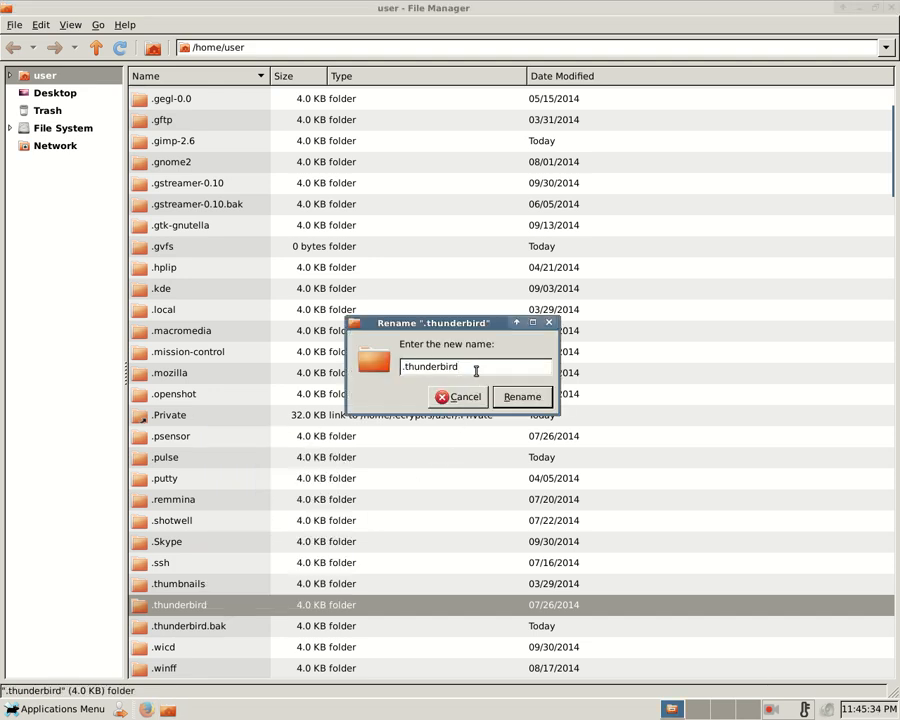
type(".old")
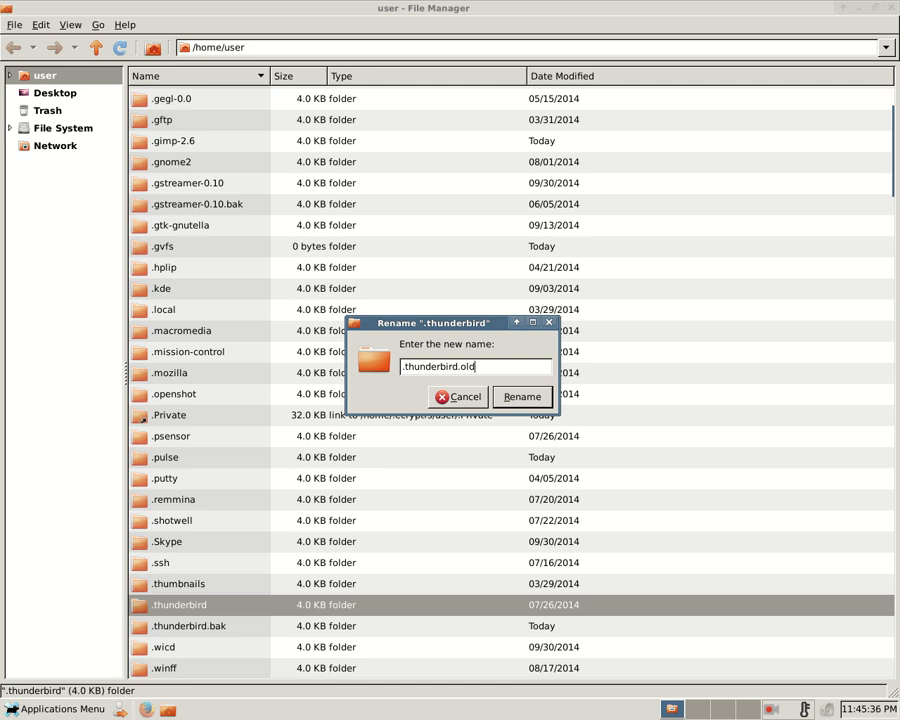
left_click(521, 396)
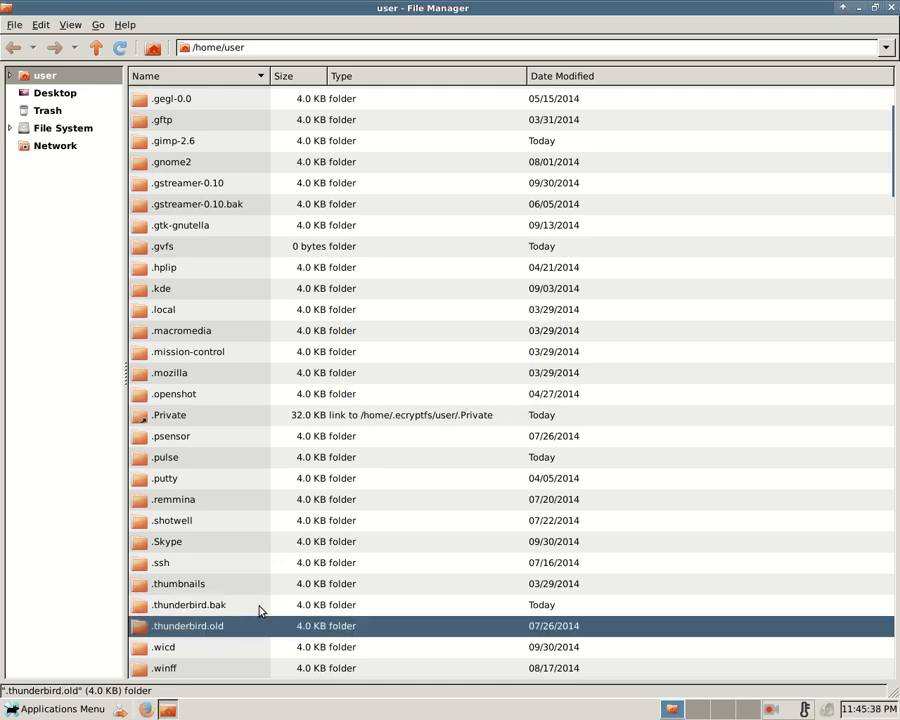
mouse_move(233, 631)
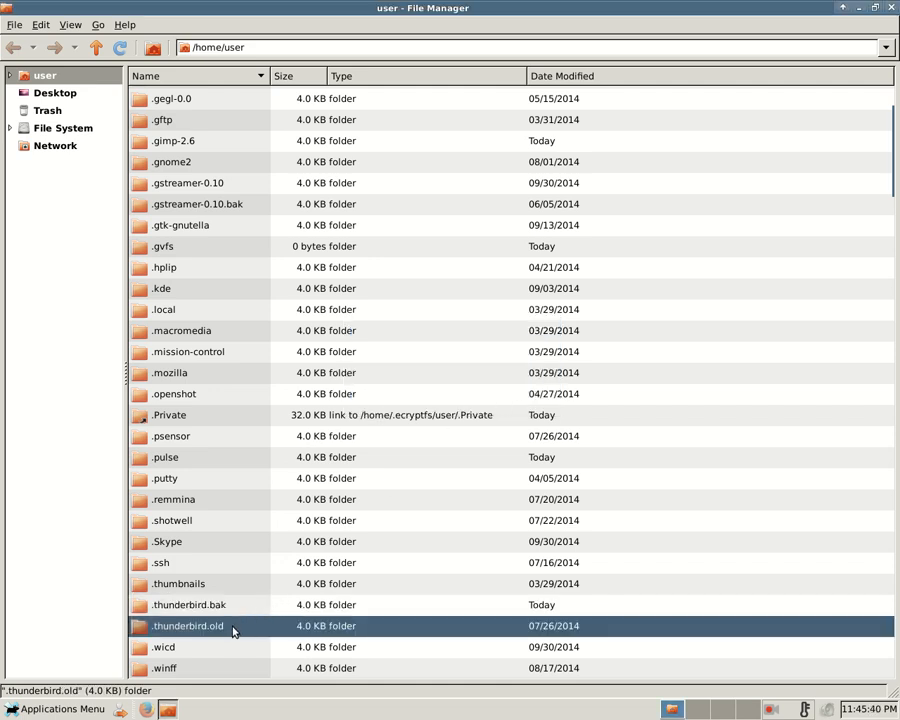
mouse_move(745, 158)
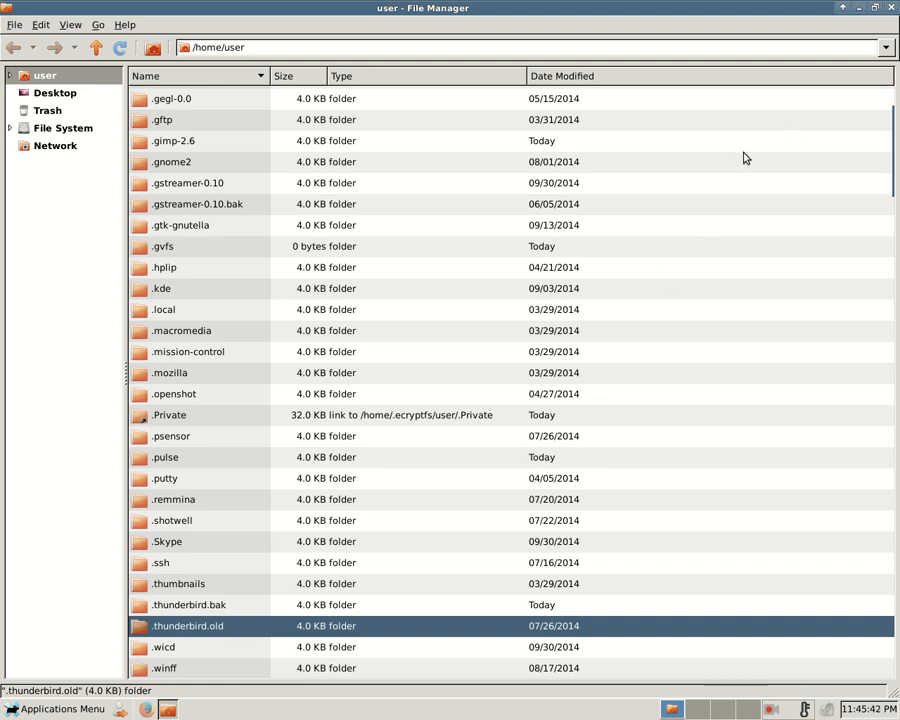
left_click(57, 708)
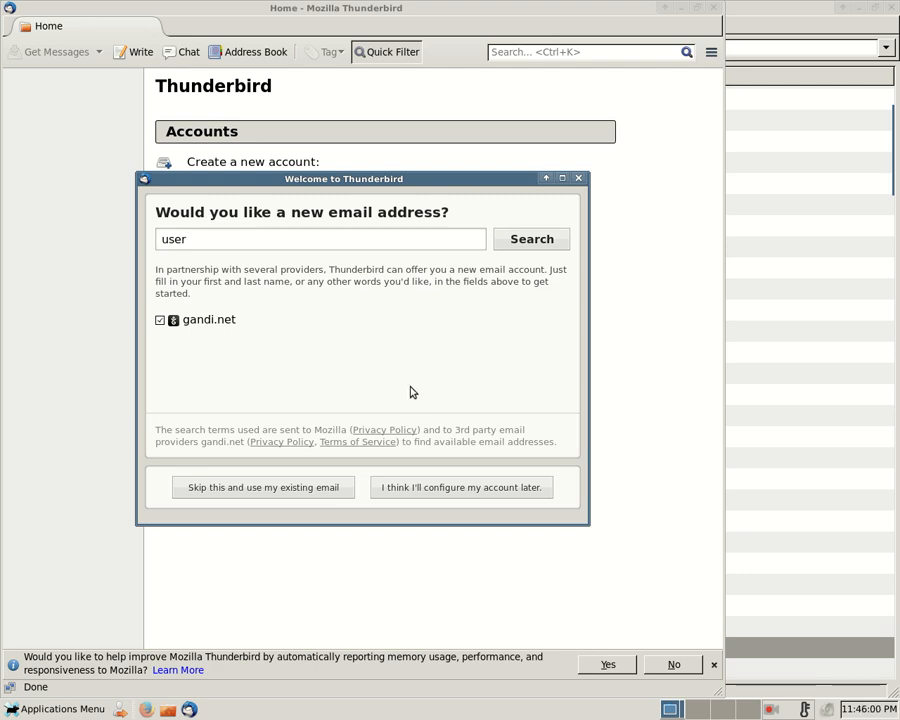
mouse_move(283, 489)
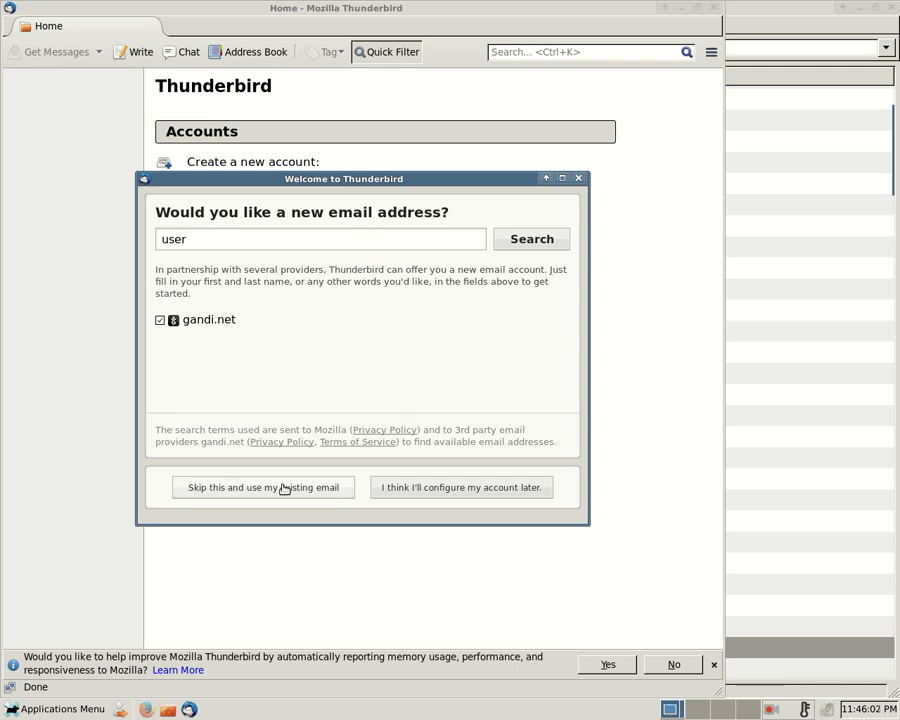
Step: Skip getting a new email address and cancel Mail Account Setup
left_click(263, 487)
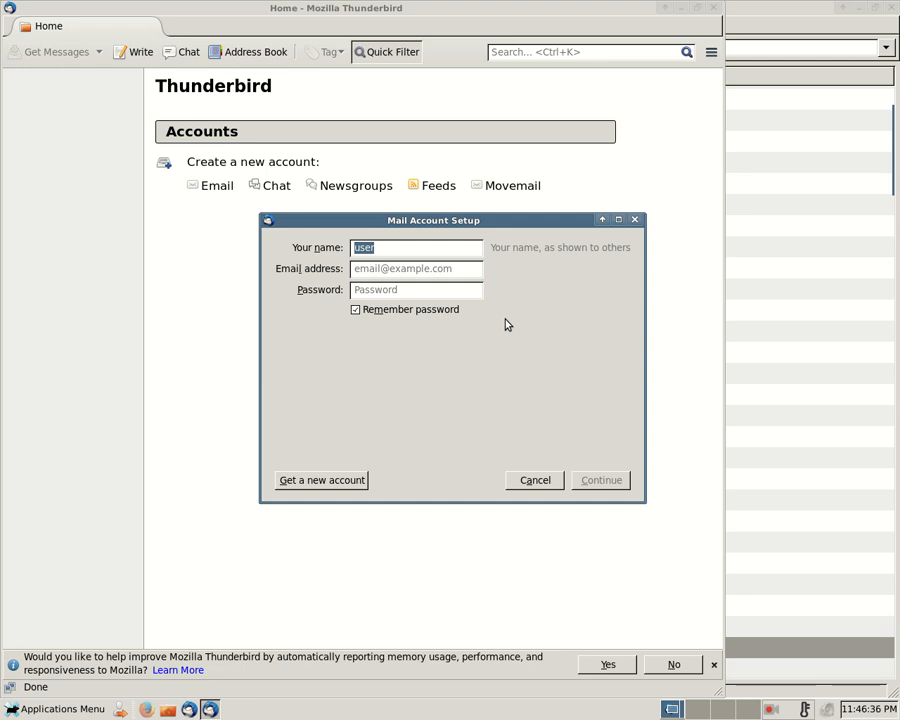
mouse_move(491, 336)
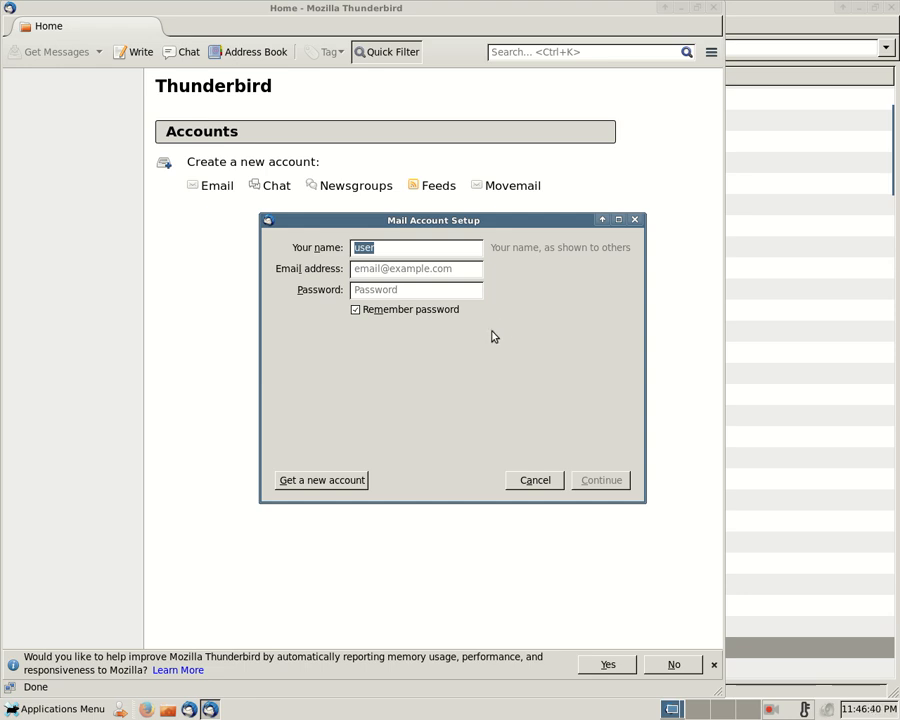
mouse_move(499, 396)
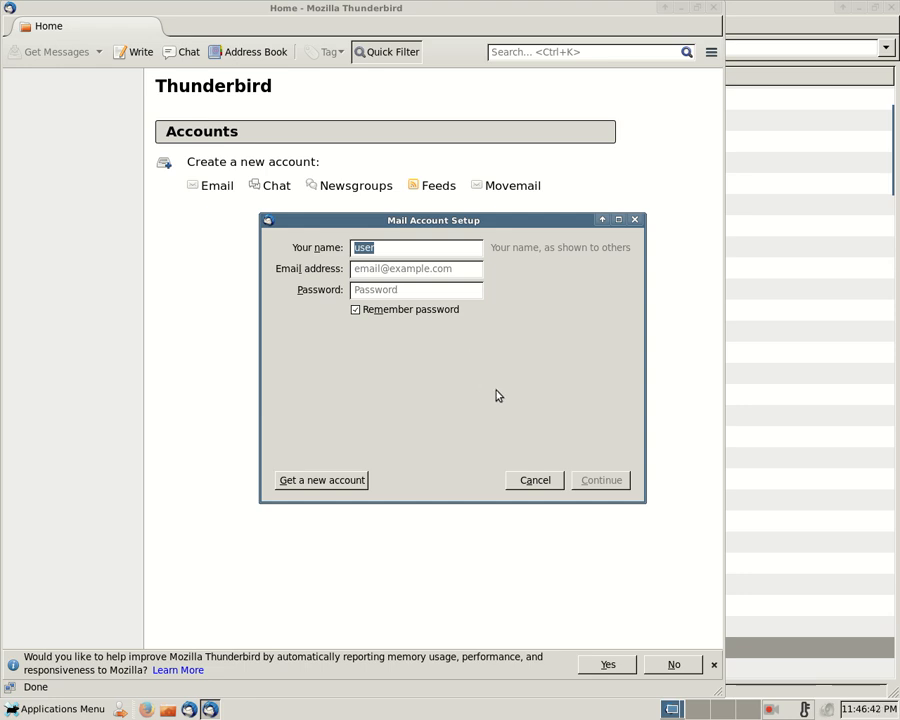
mouse_move(549, 516)
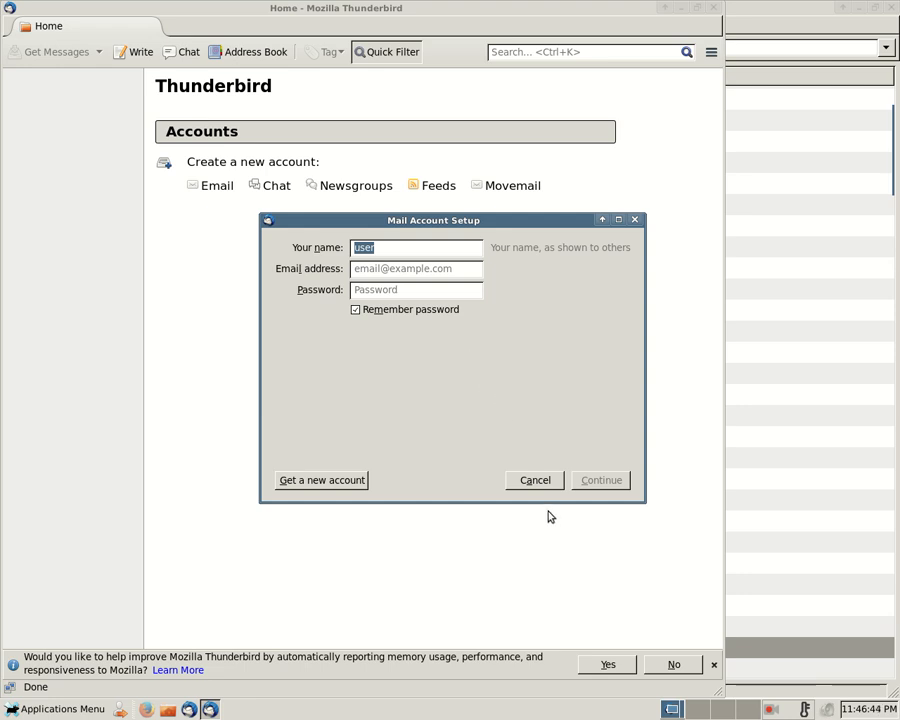
left_click(534, 480)
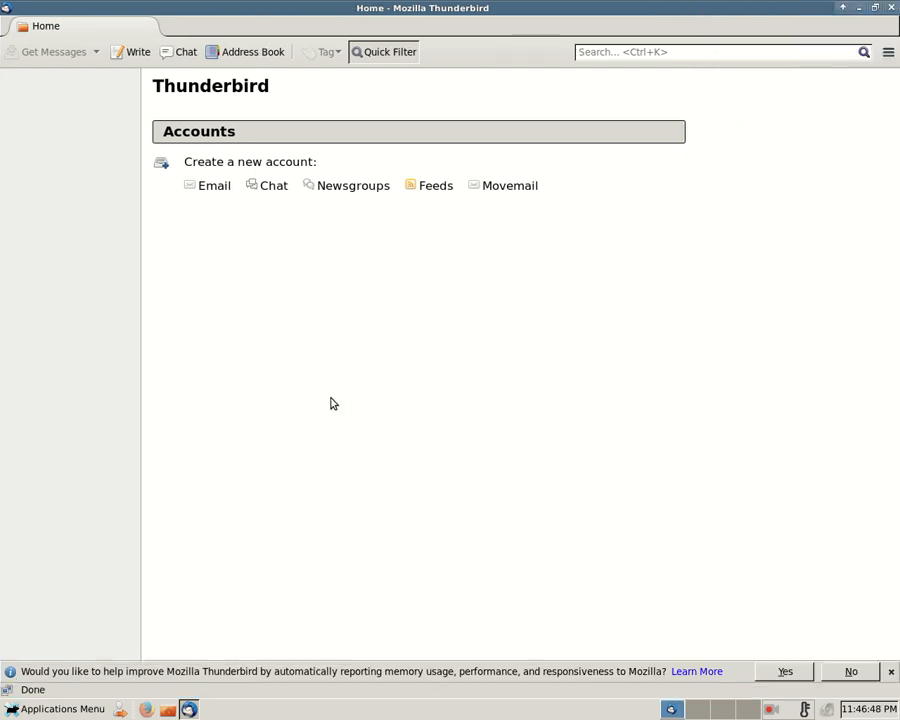
mouse_move(735, 584)
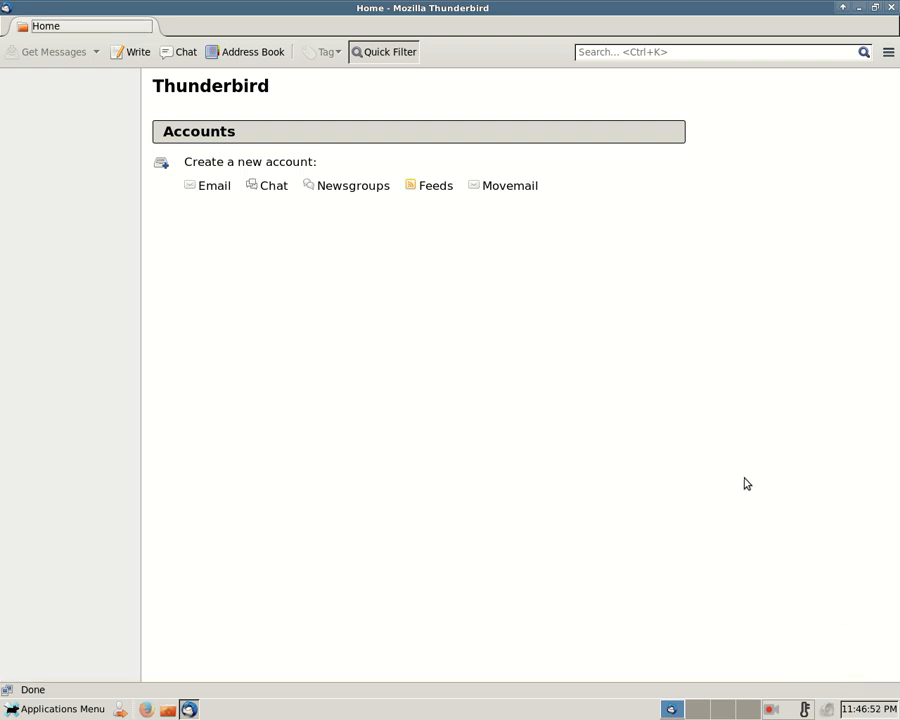
mouse_move(675, 343)
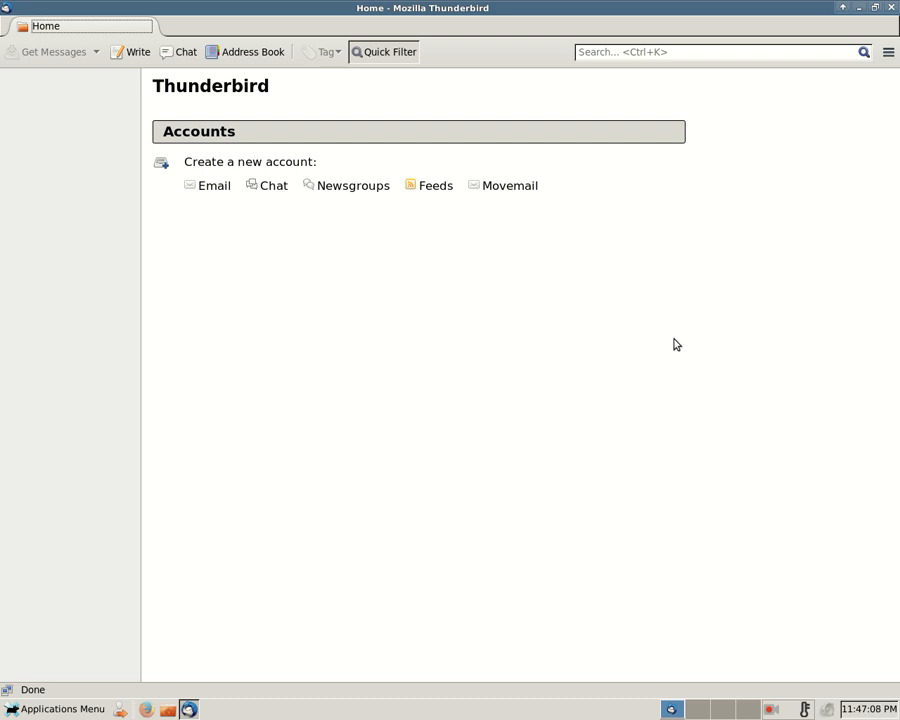
mouse_move(810, 180)
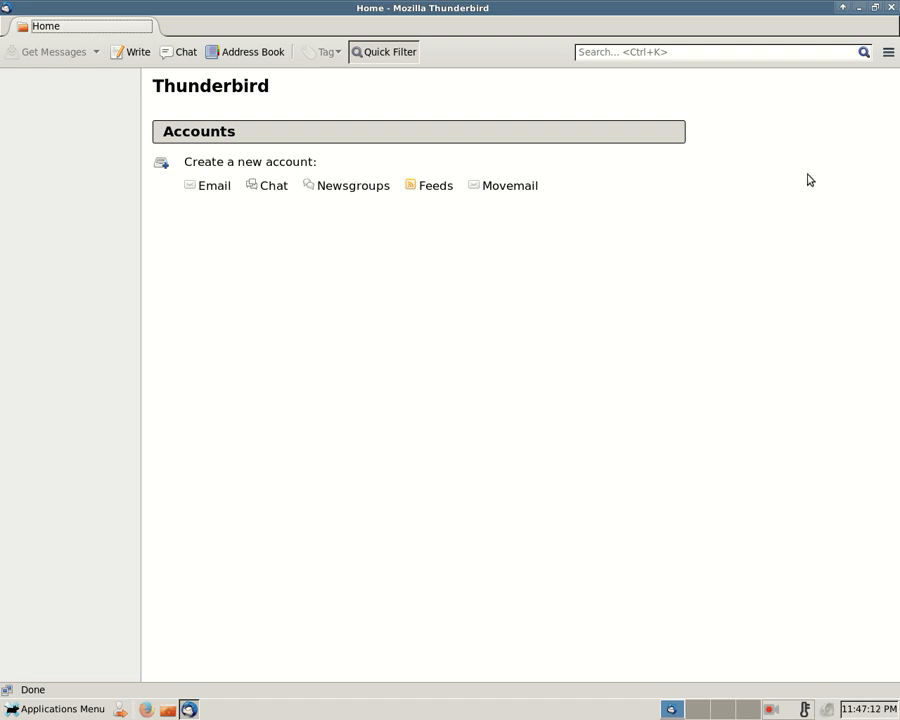
mouse_move(890, 11)
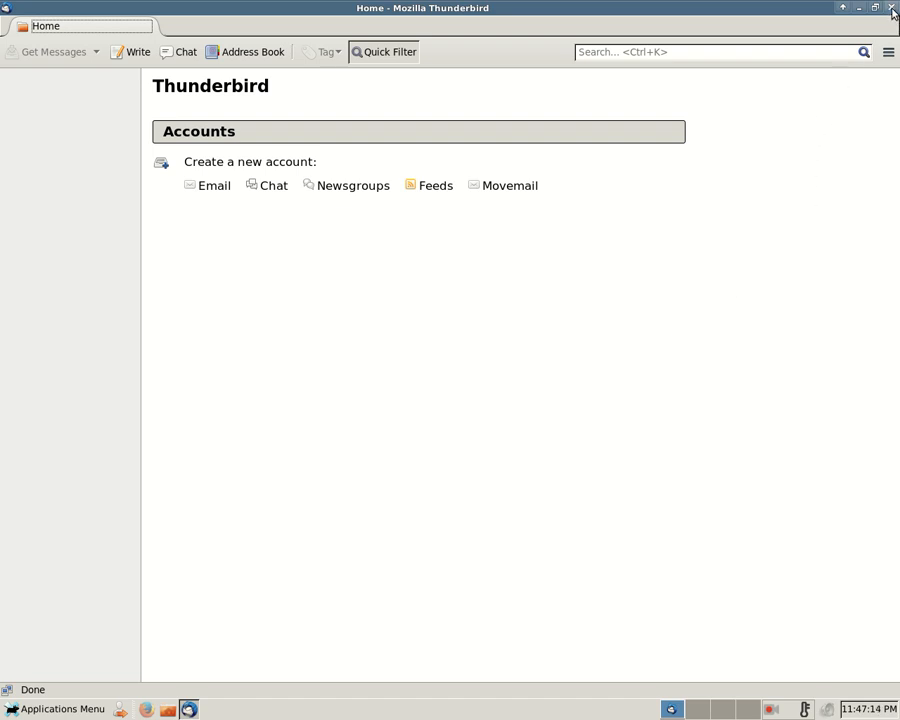
Step: Close Thunderbird, open the old ft8d370c.default profile folder and select all its files
left_click(891, 8)
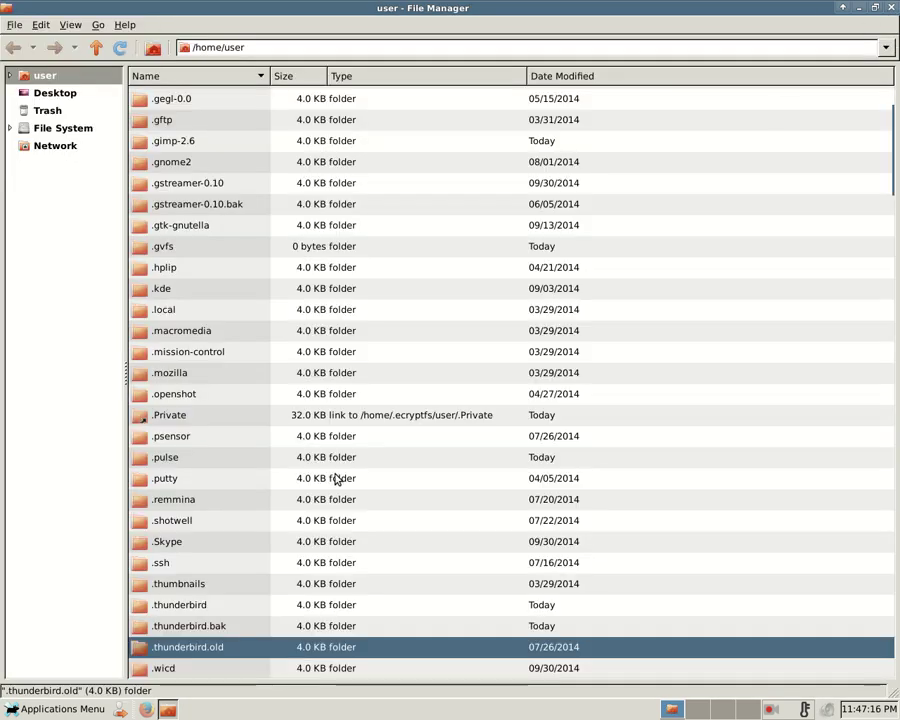
mouse_move(220, 635)
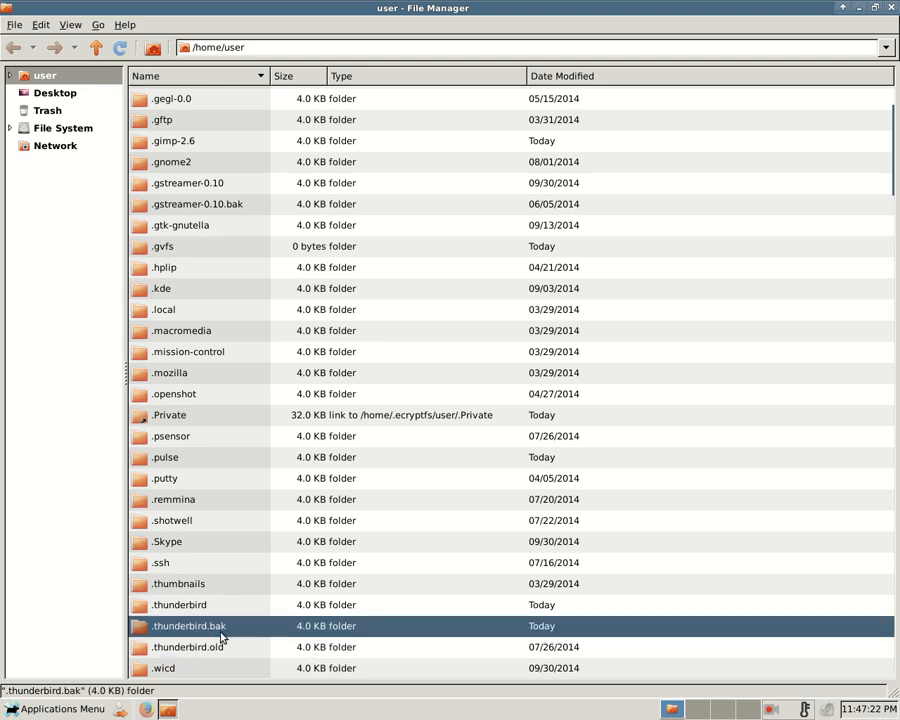
mouse_move(220, 649)
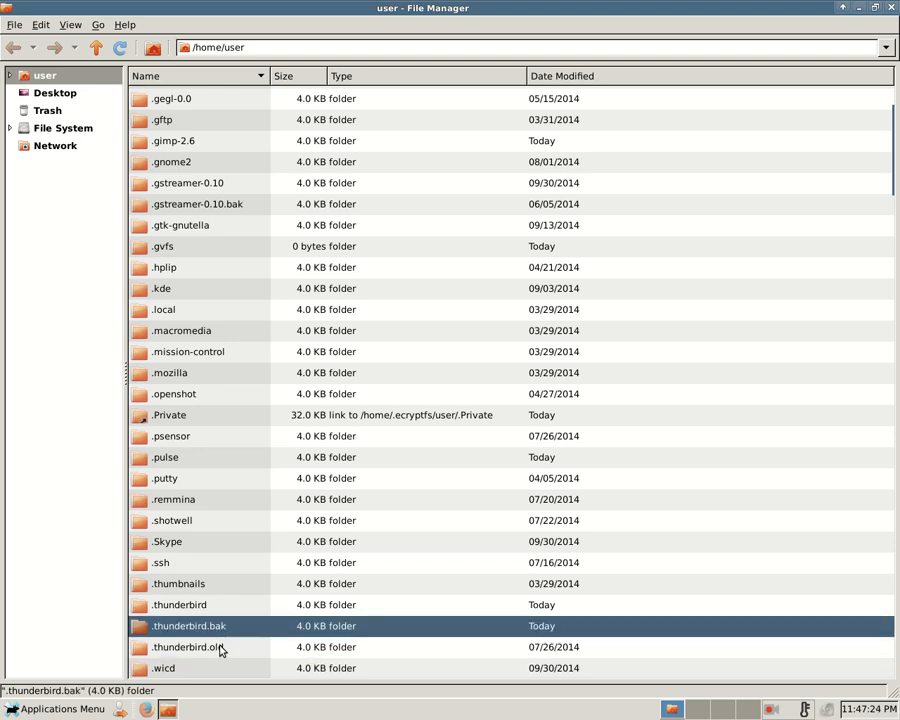
double_click(189, 625)
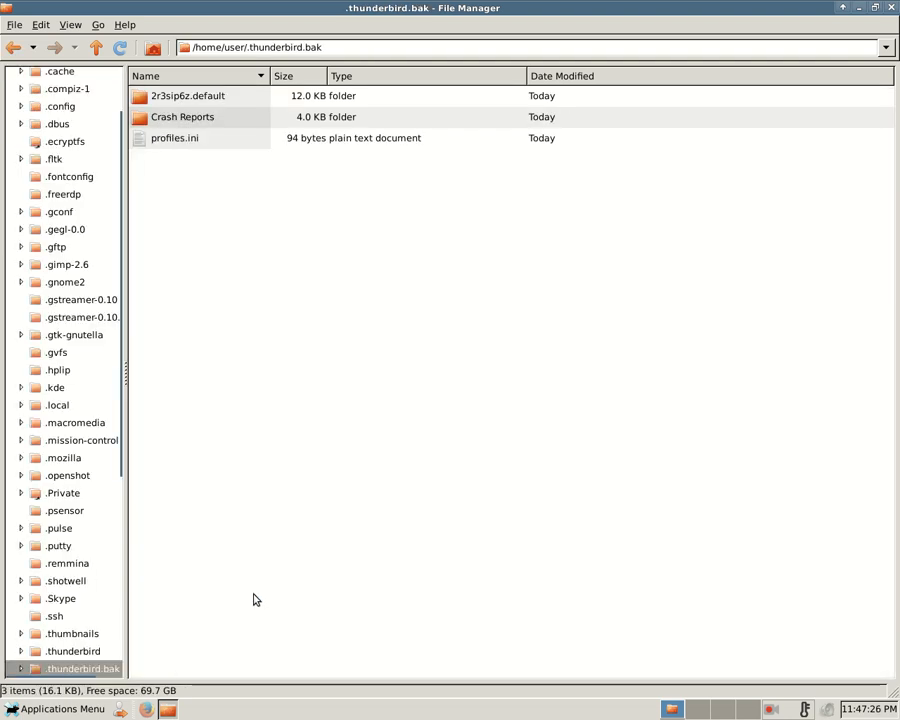
mouse_move(280, 429)
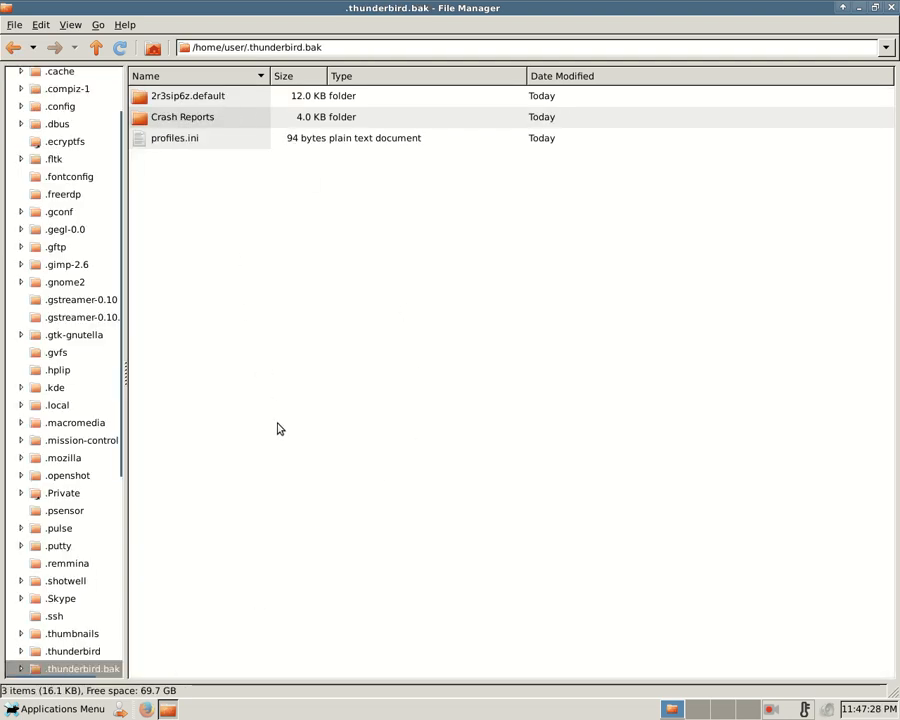
mouse_move(210, 568)
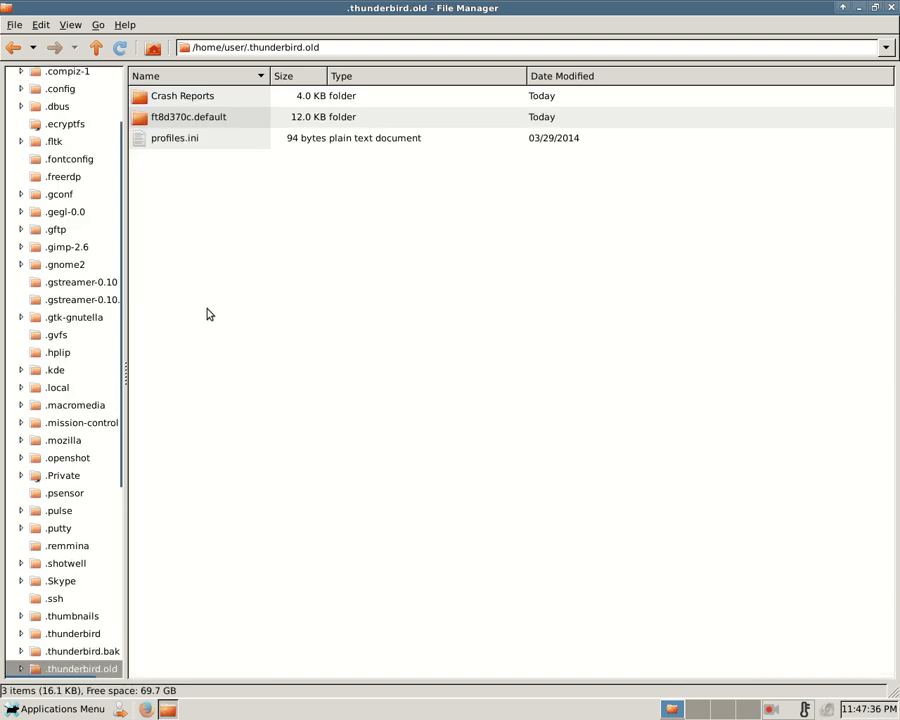
mouse_move(205, 127)
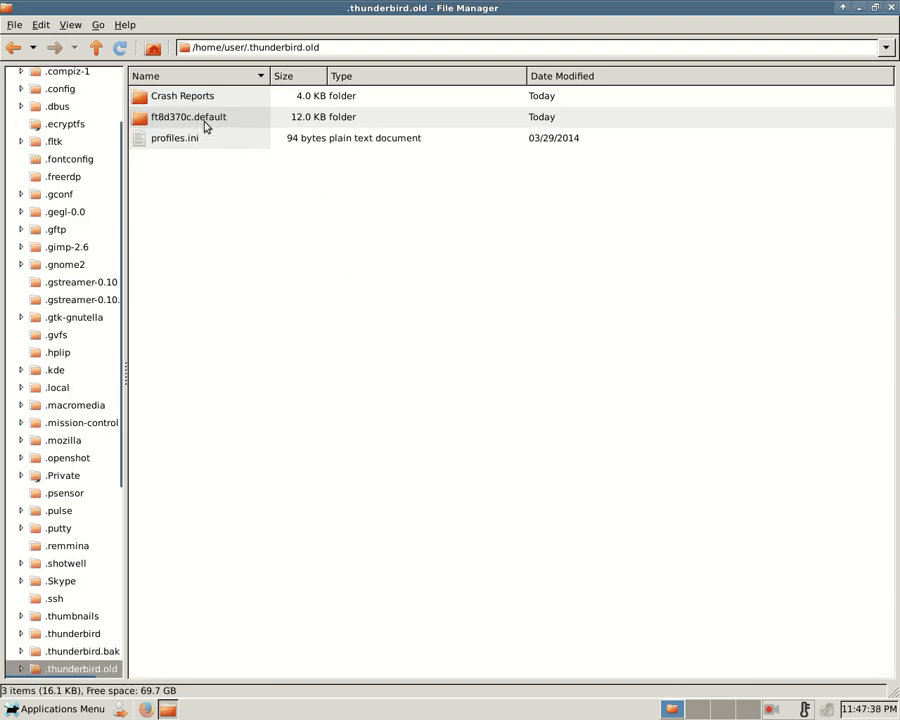
mouse_move(183, 124)
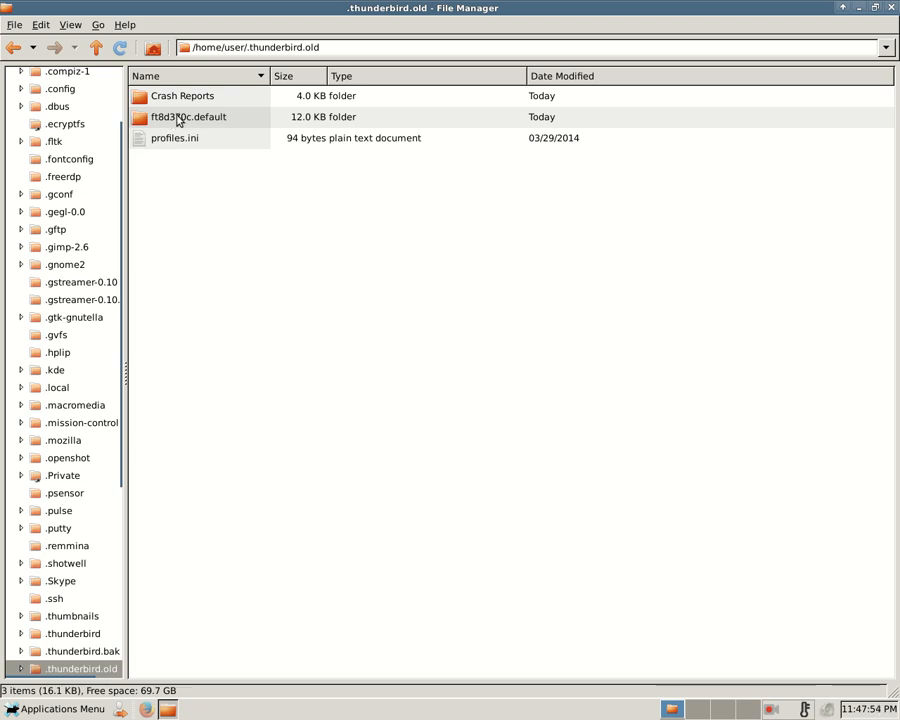
mouse_move(202, 126)
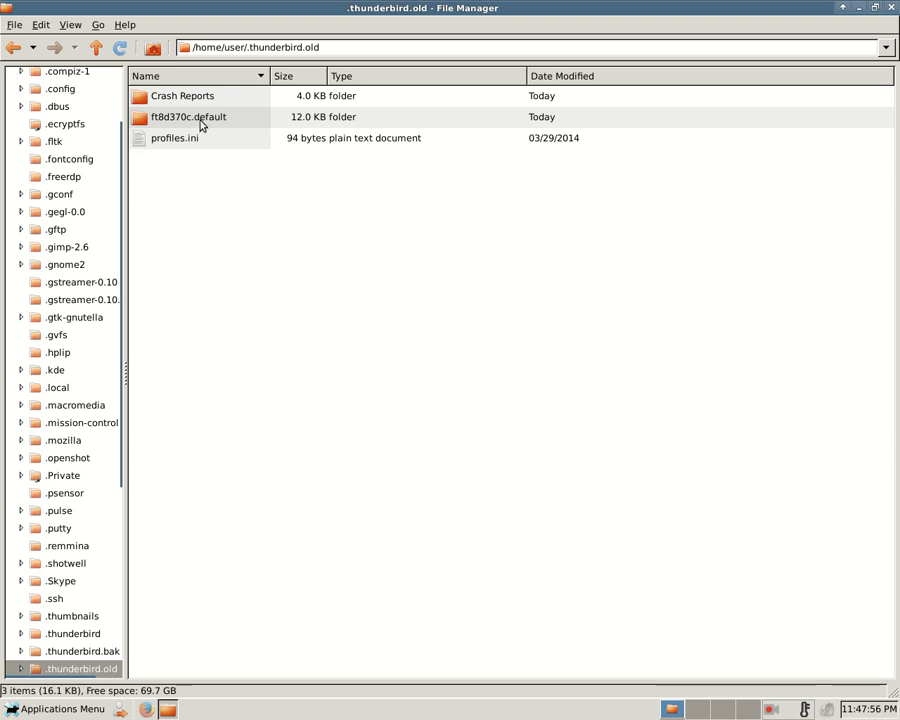
left_click(188, 117)
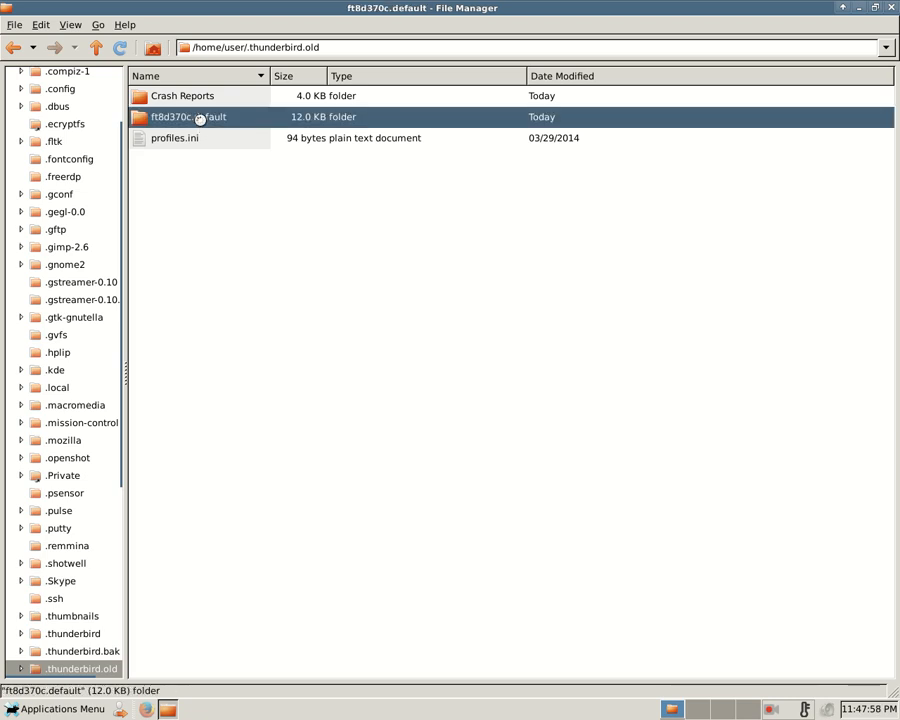
double_click(187, 117)
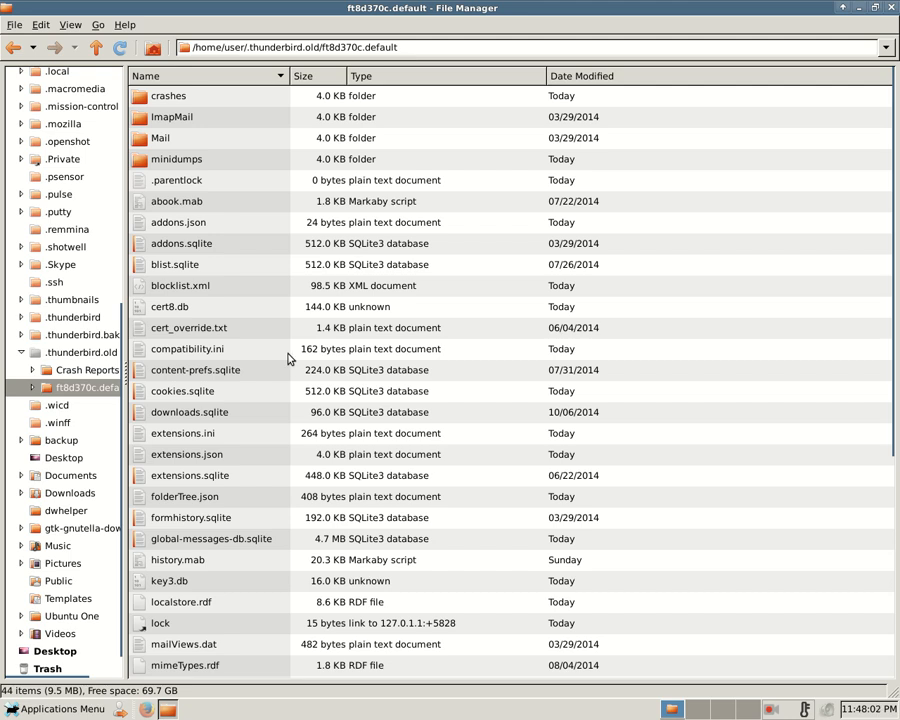
mouse_move(533, 399)
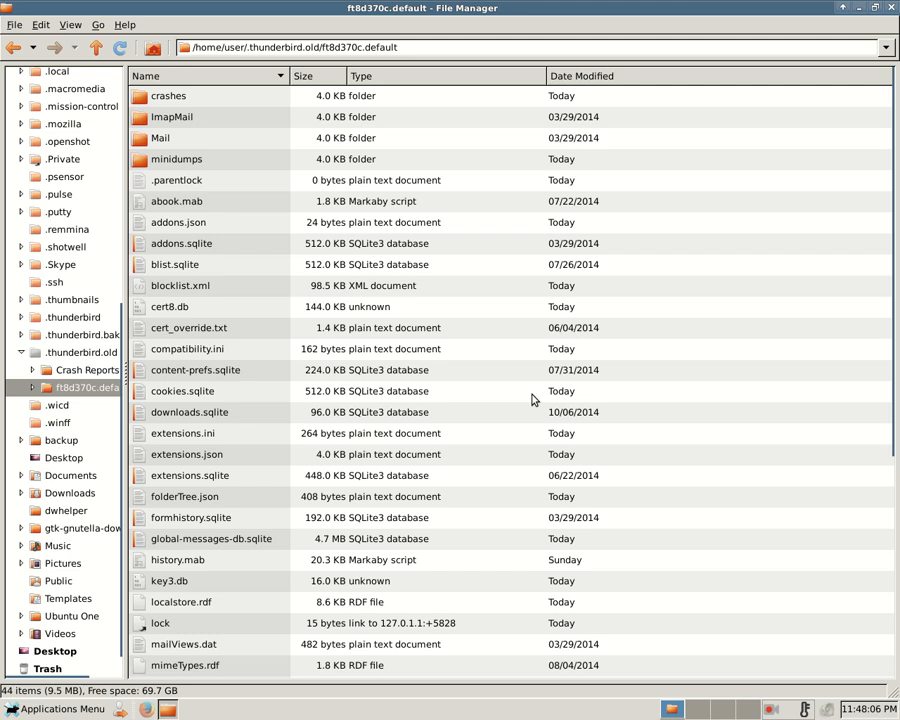
key("ctrl+a")
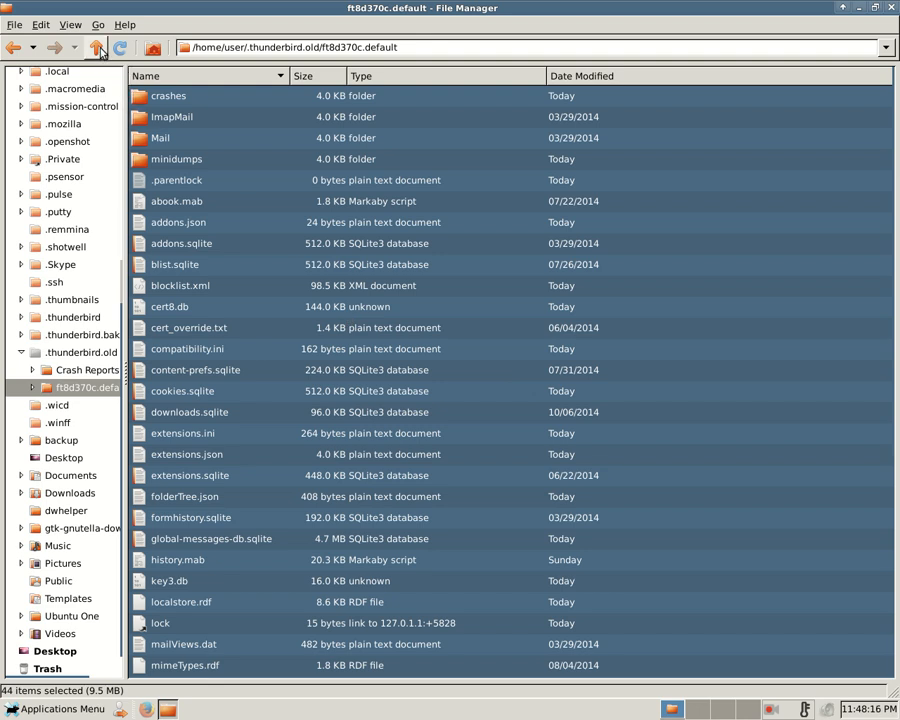
Step: Go up and open the new profile folder .thunderbird/5l2qsumk.default
left_click(96, 47)
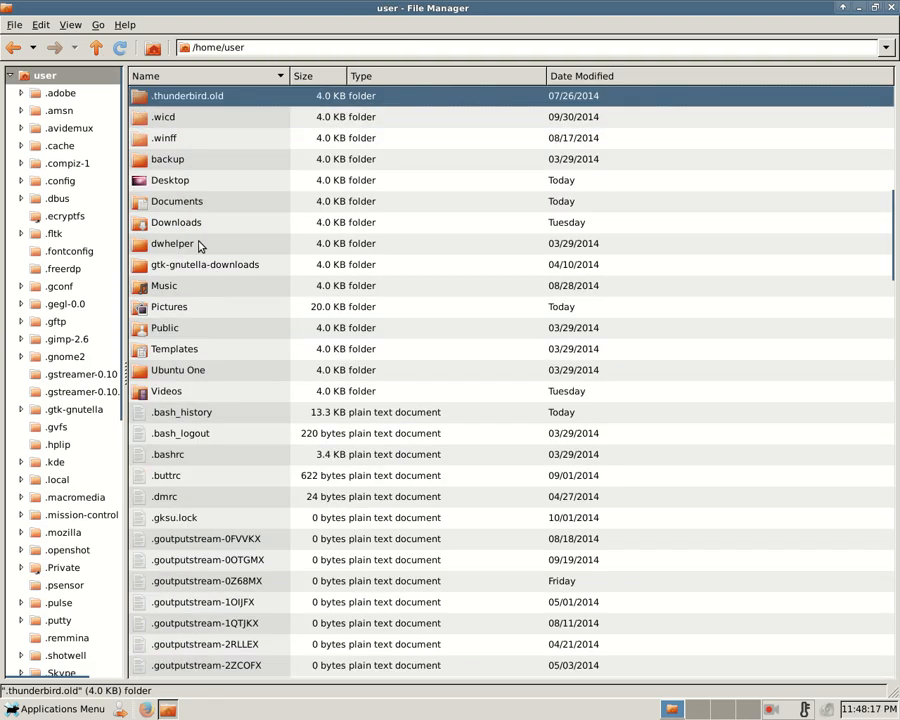
scroll("up", 3)
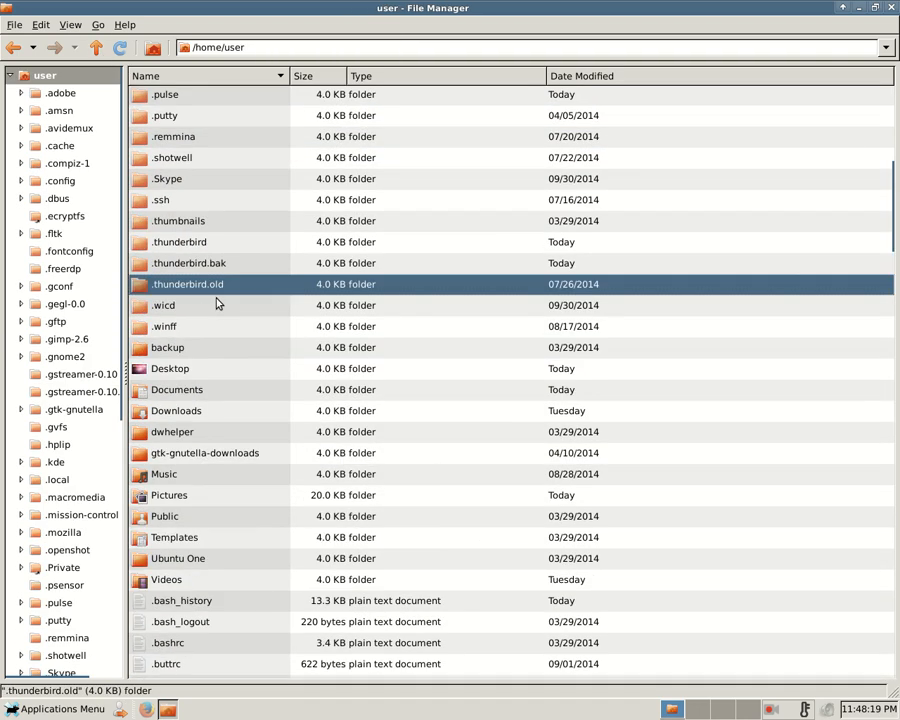
mouse_move(207, 245)
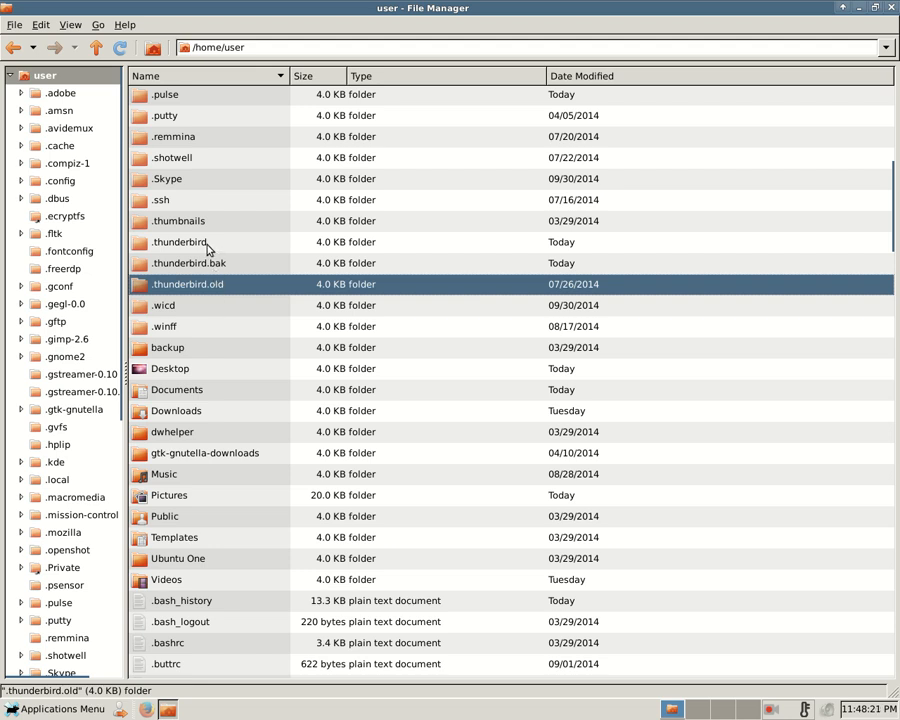
double_click(180, 242)
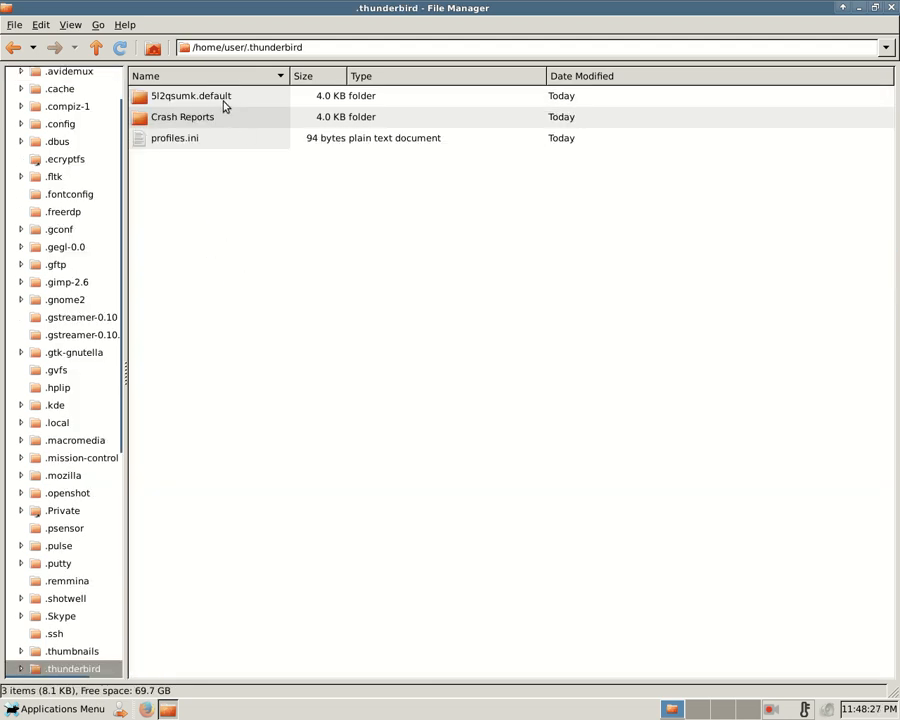
left_click(190, 95)
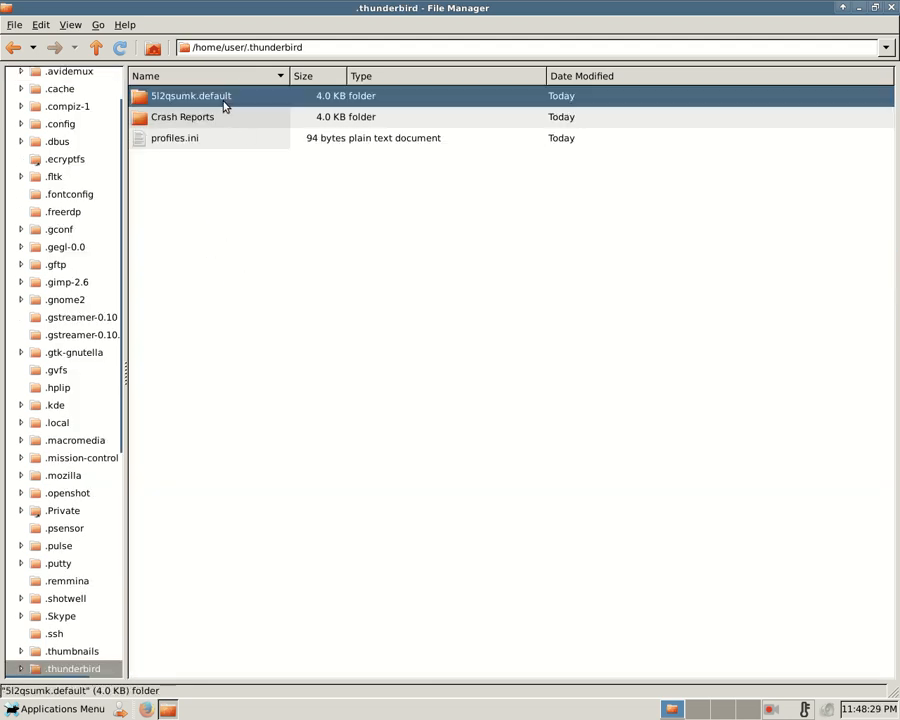
double_click(190, 95)
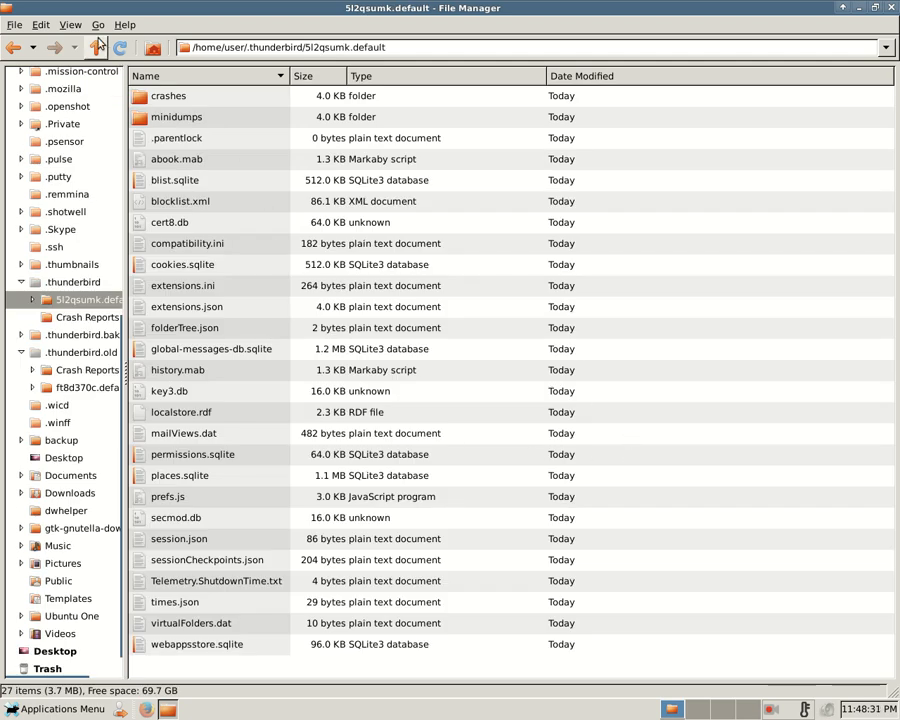
mouse_move(42, 24)
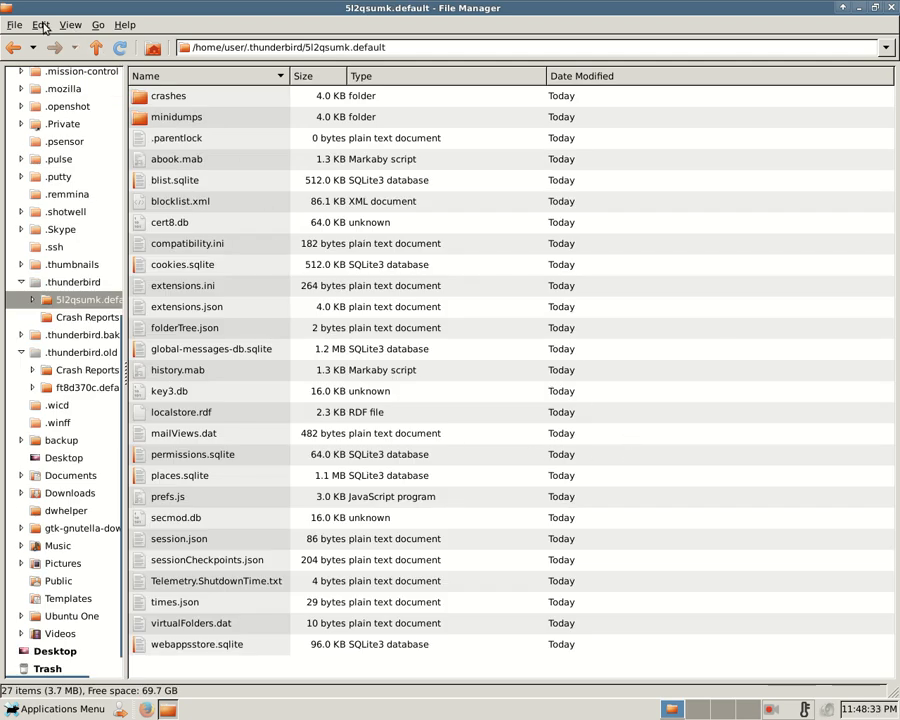
Step: Paste the old profile's files with Edit > Paste, choosing Replace All
left_click(41, 25)
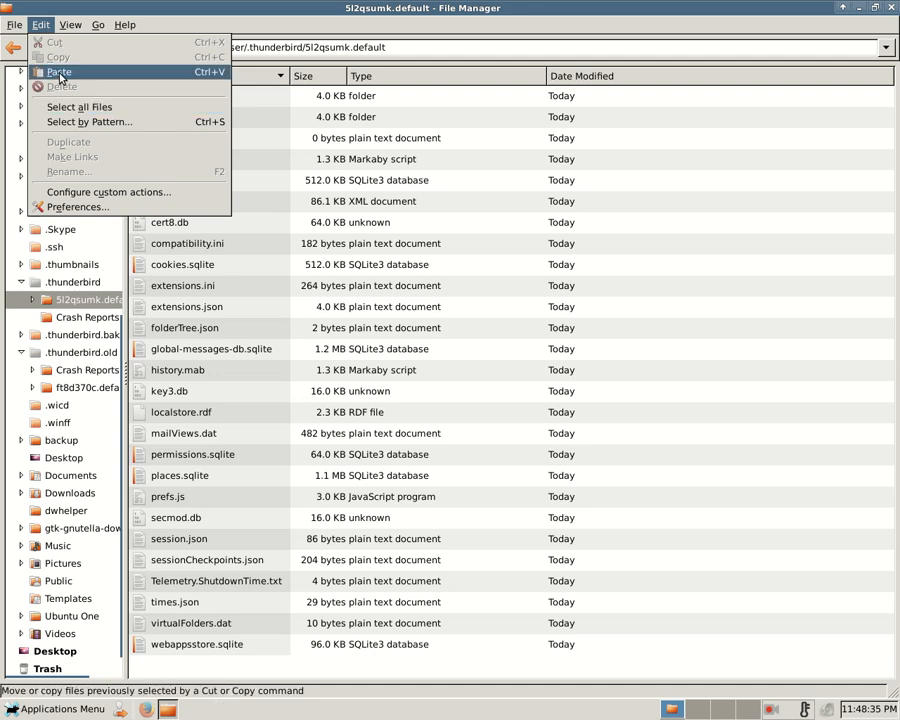
left_click(58, 72)
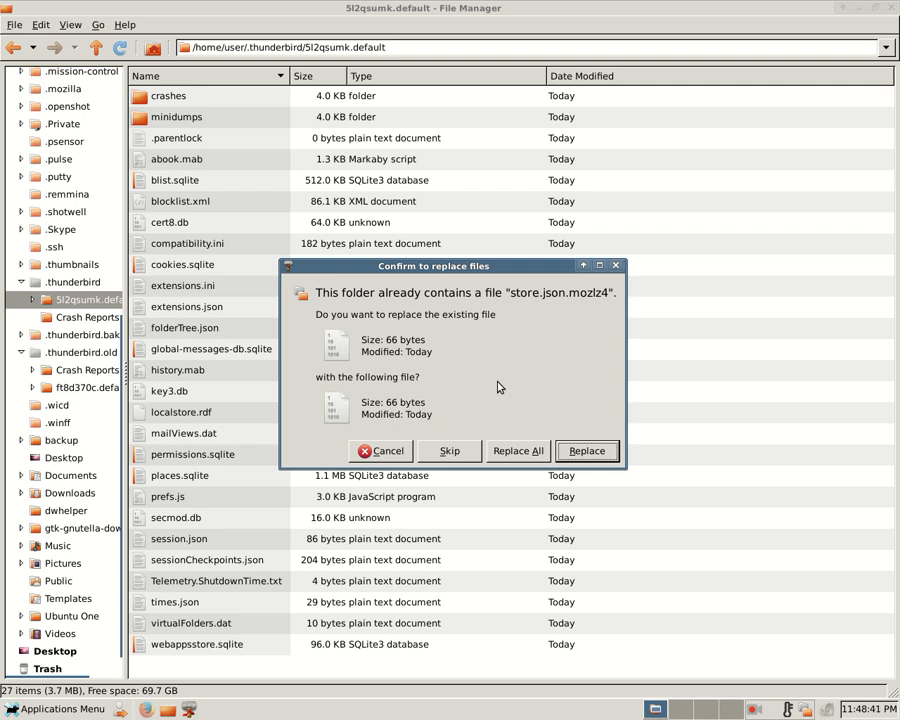
left_click(517, 451)
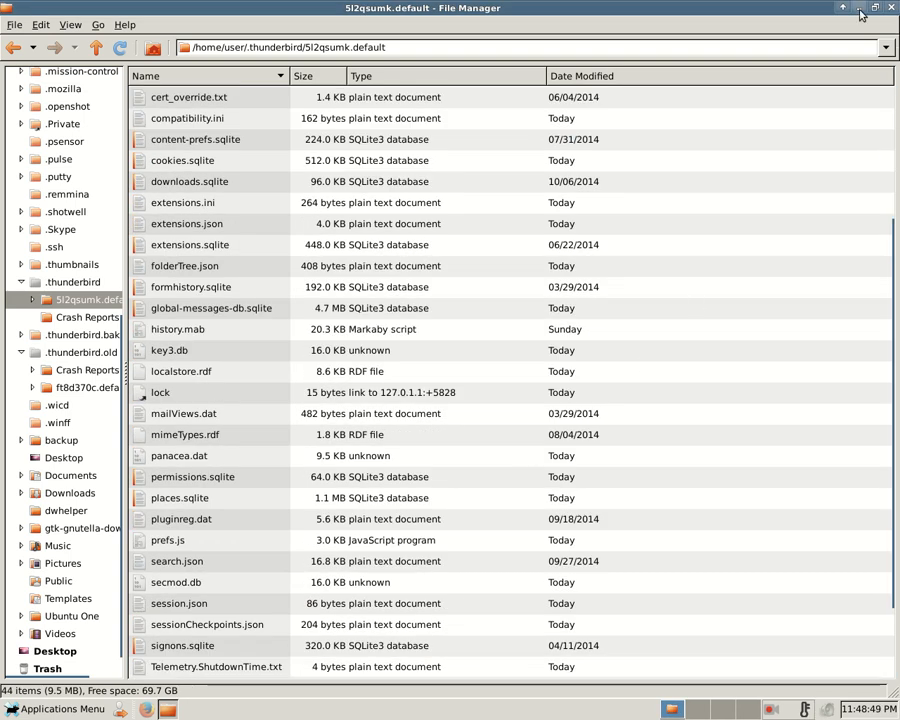
Step: Close Thunar, launch Mail Reader, check the restored accounts and Inbox, then close Thunderbird
left_click(890, 7)
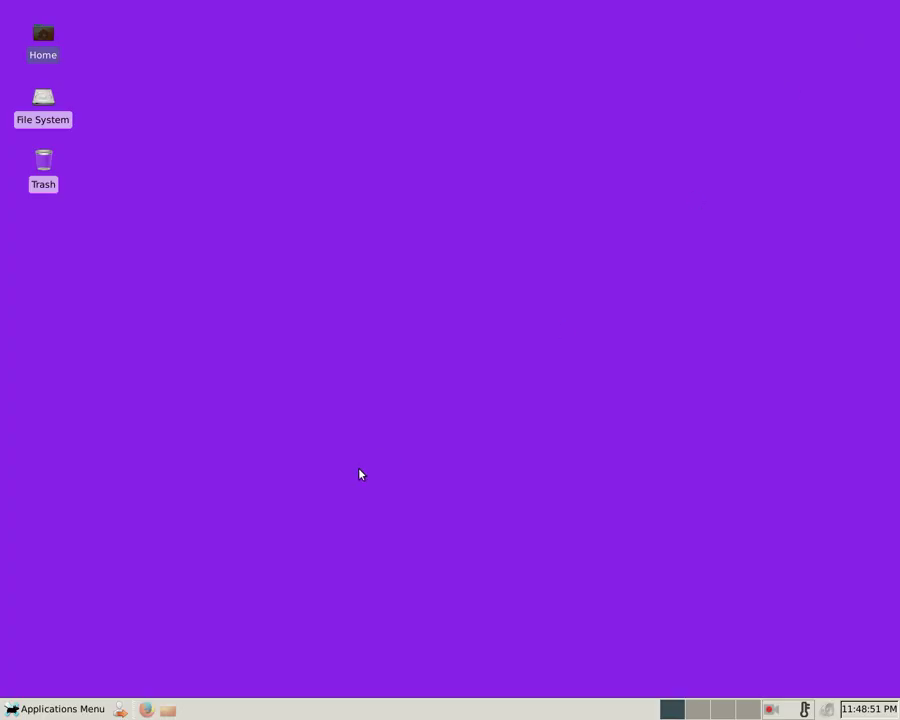
left_click(56, 708)
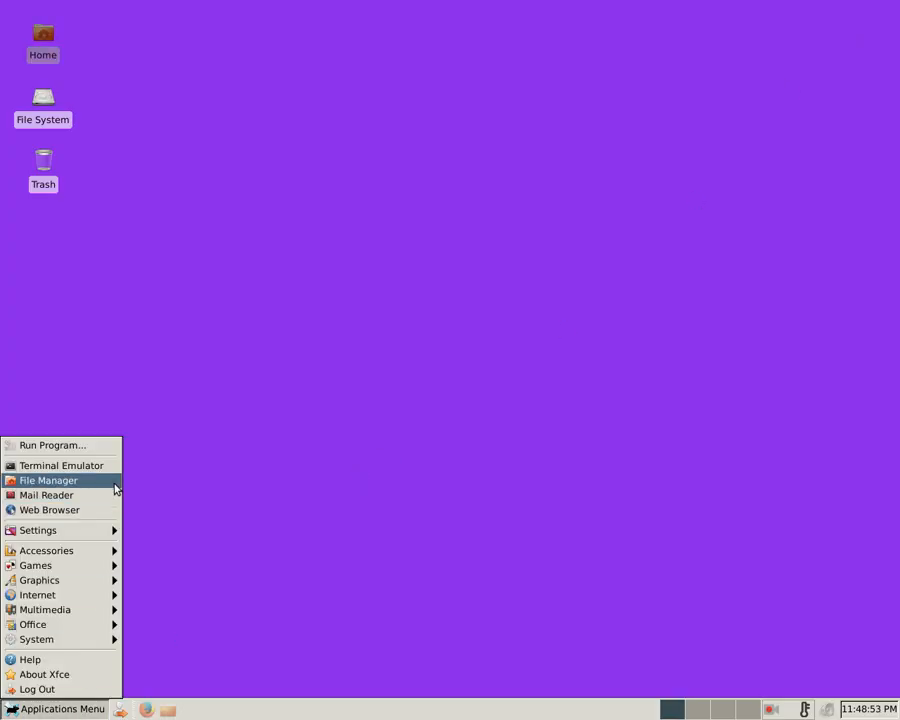
left_click(398, 434)
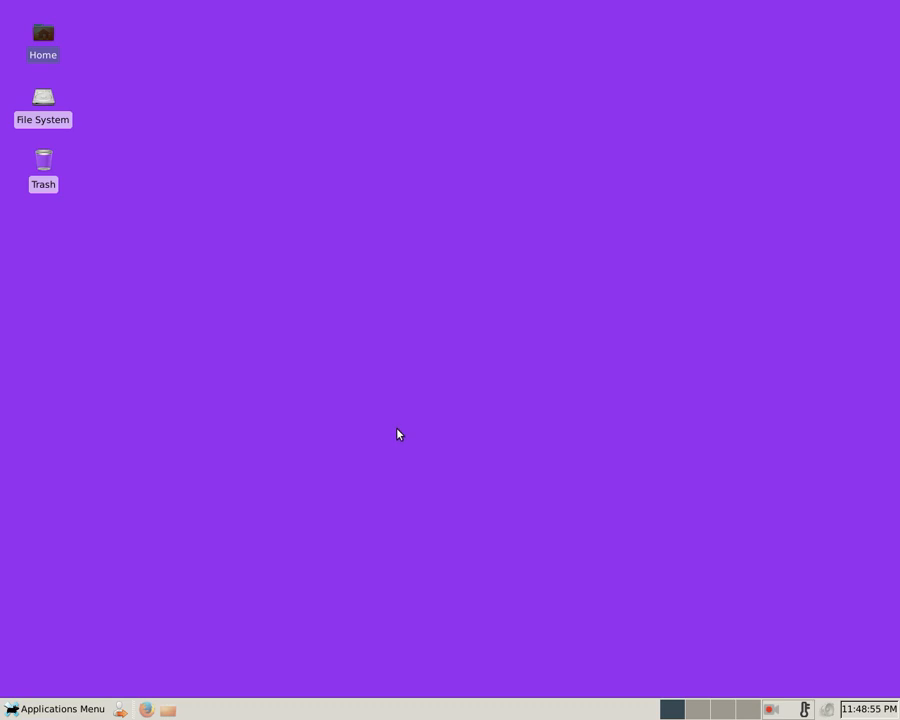
left_click(187, 709)
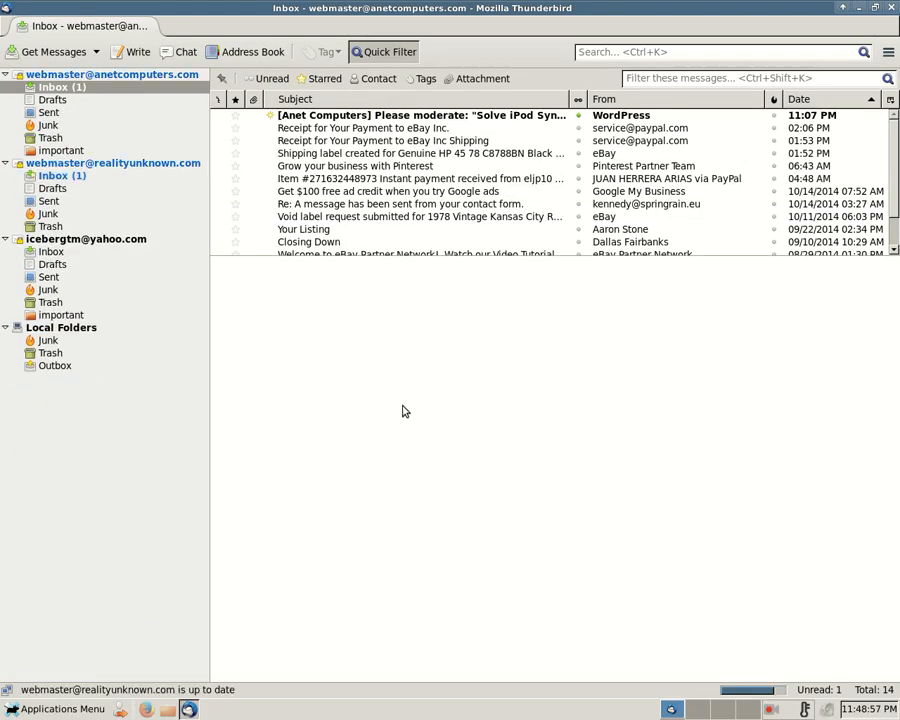
left_click(52, 251)
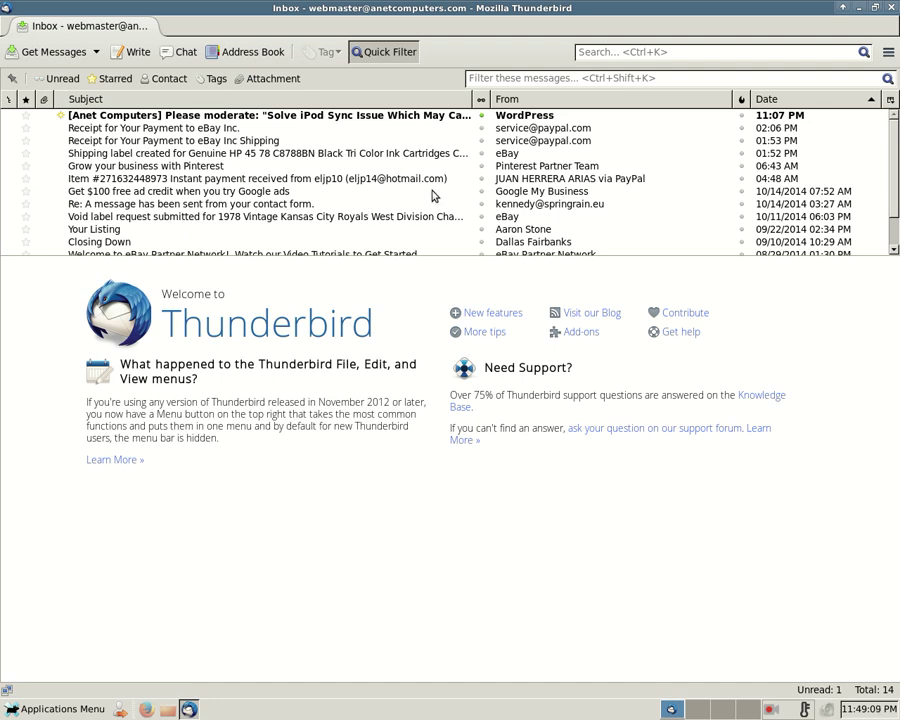
mouse_move(590, 211)
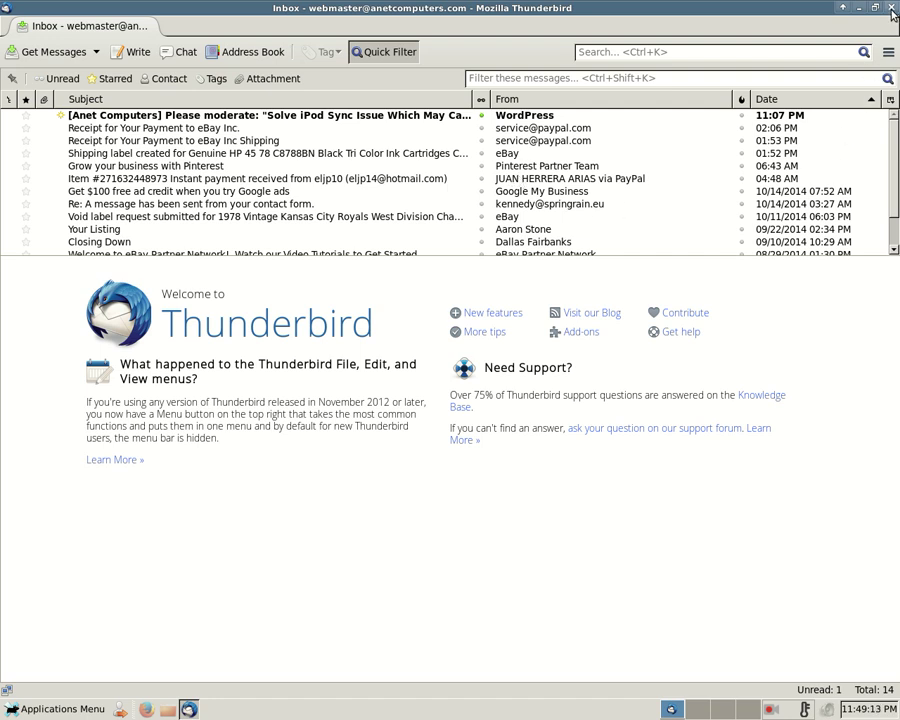
left_click(891, 8)
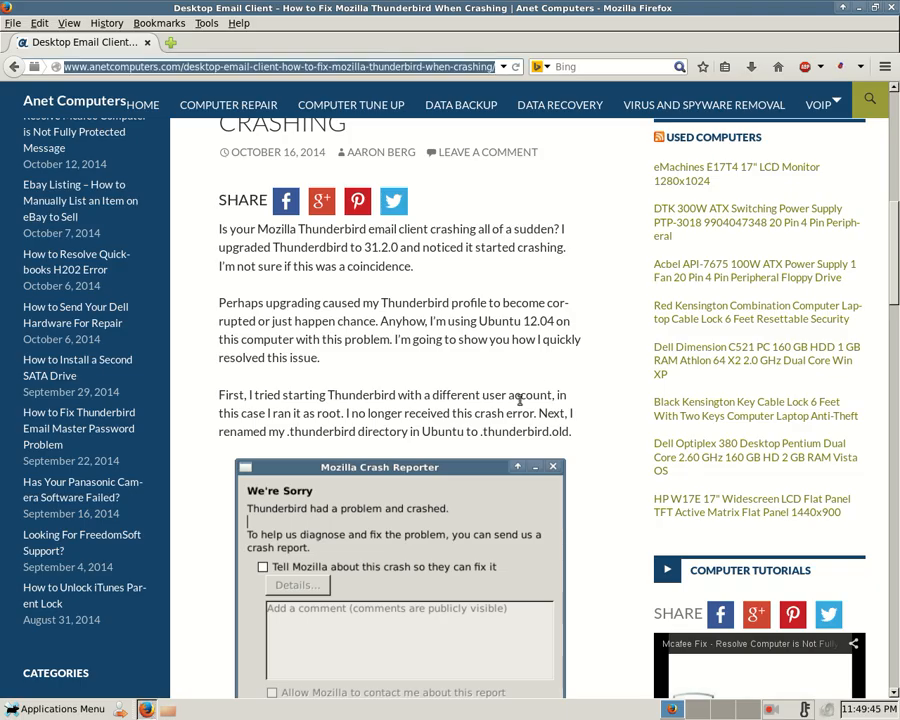
mouse_move(584, 260)
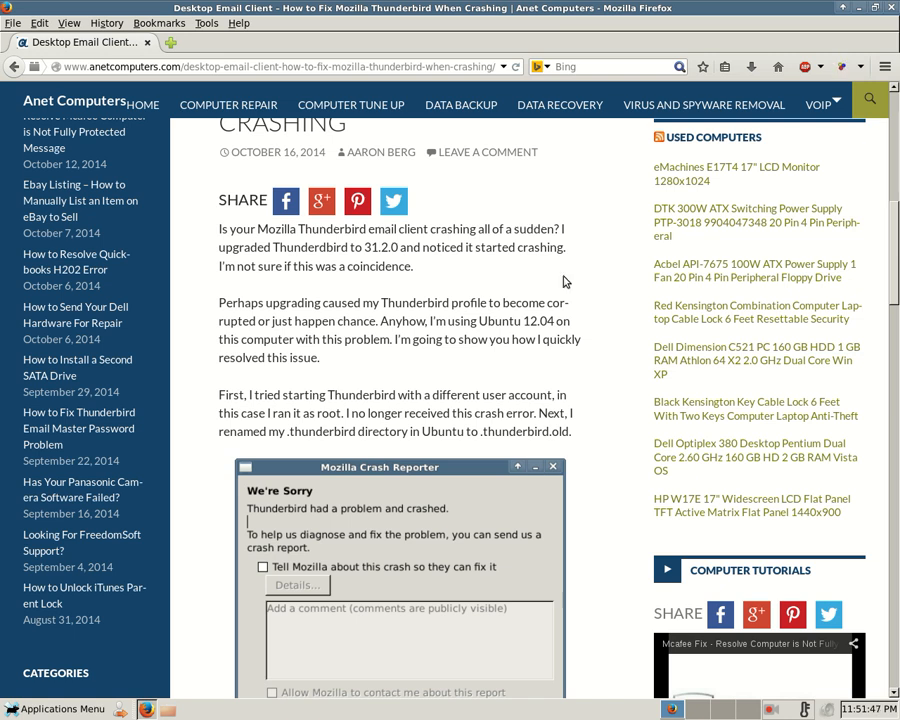
mouse_move(603, 548)
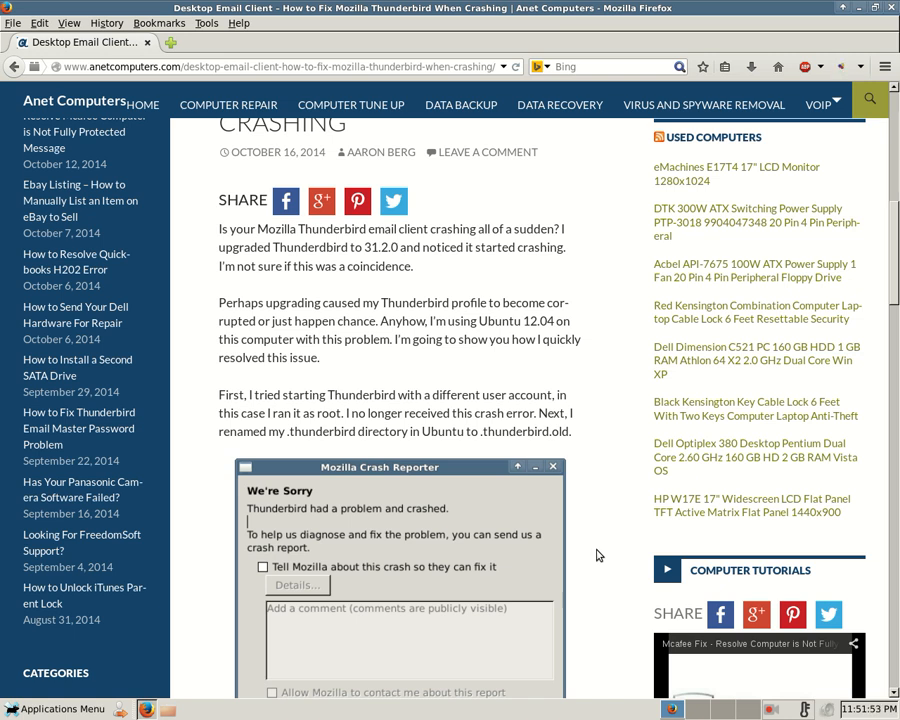
mouse_move(603, 551)
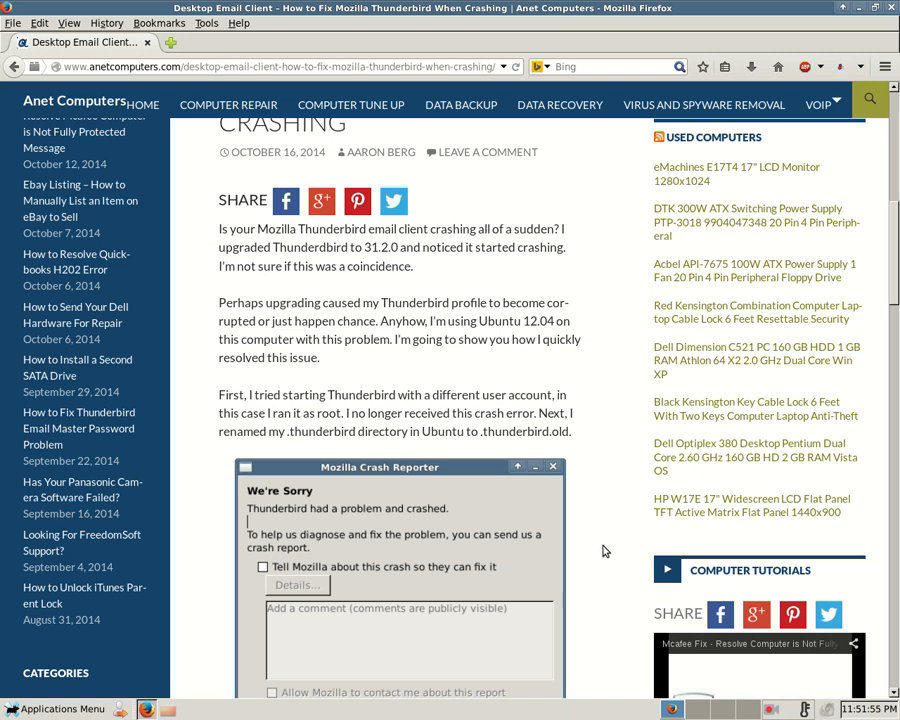